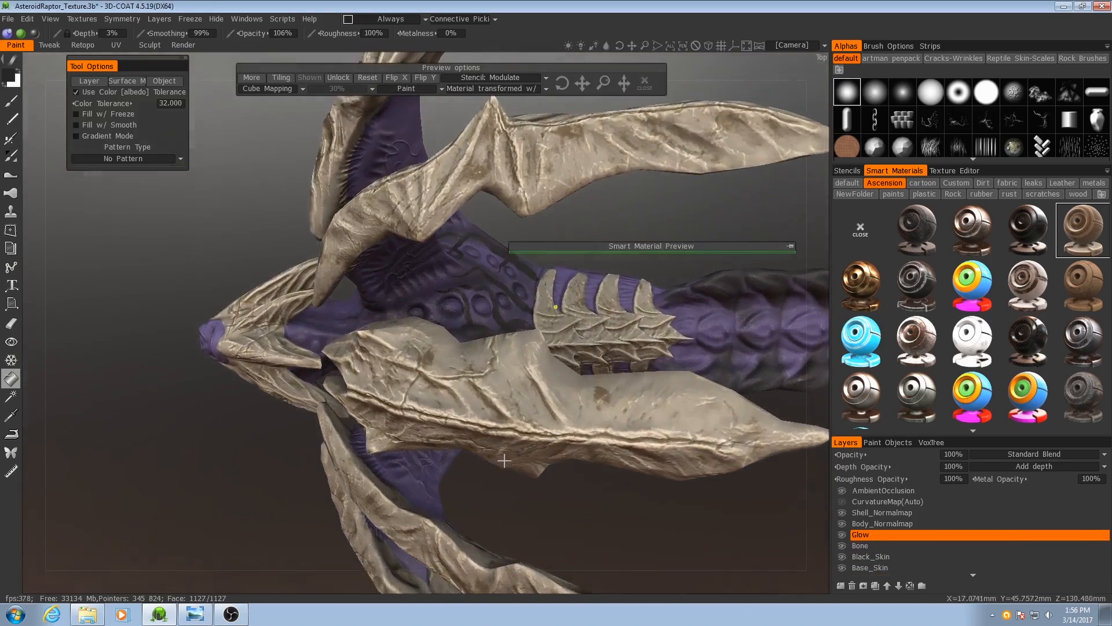
Step: Orbit around the head, pick blue as the paint colour, and paint a test stroke near an orb
drag(503, 462, 514, 445)
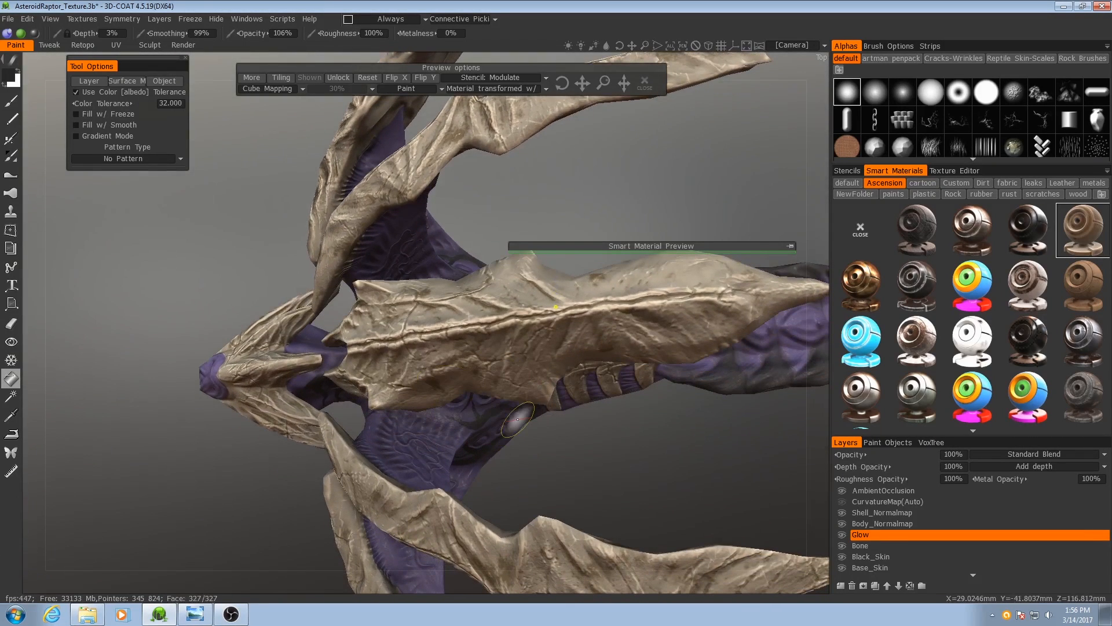
drag(518, 419, 564, 439)
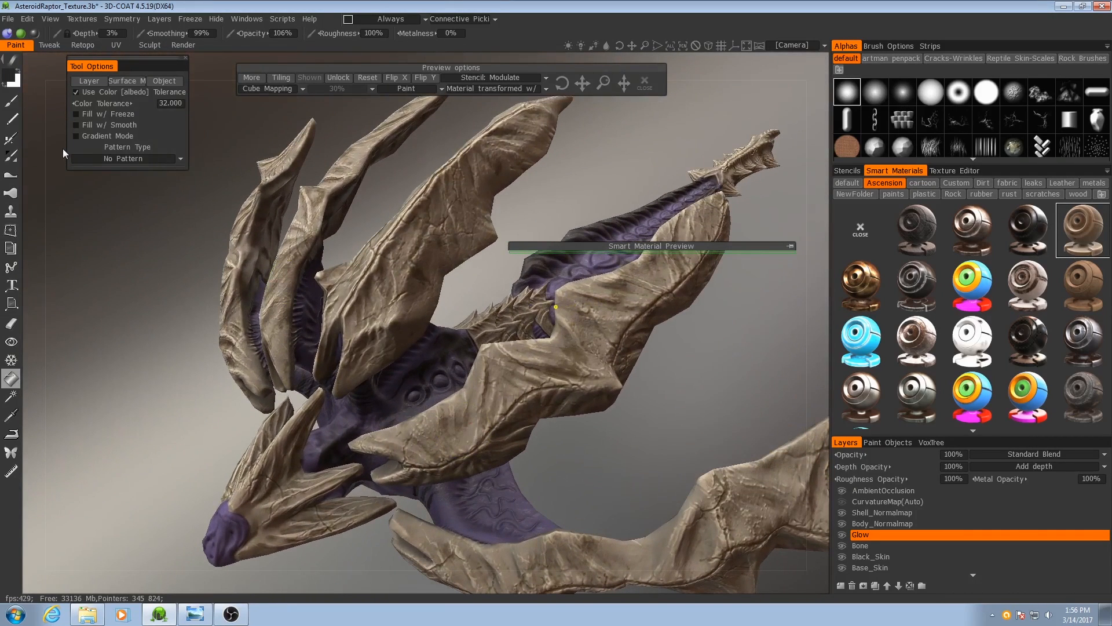
mouse_move(649, 104)
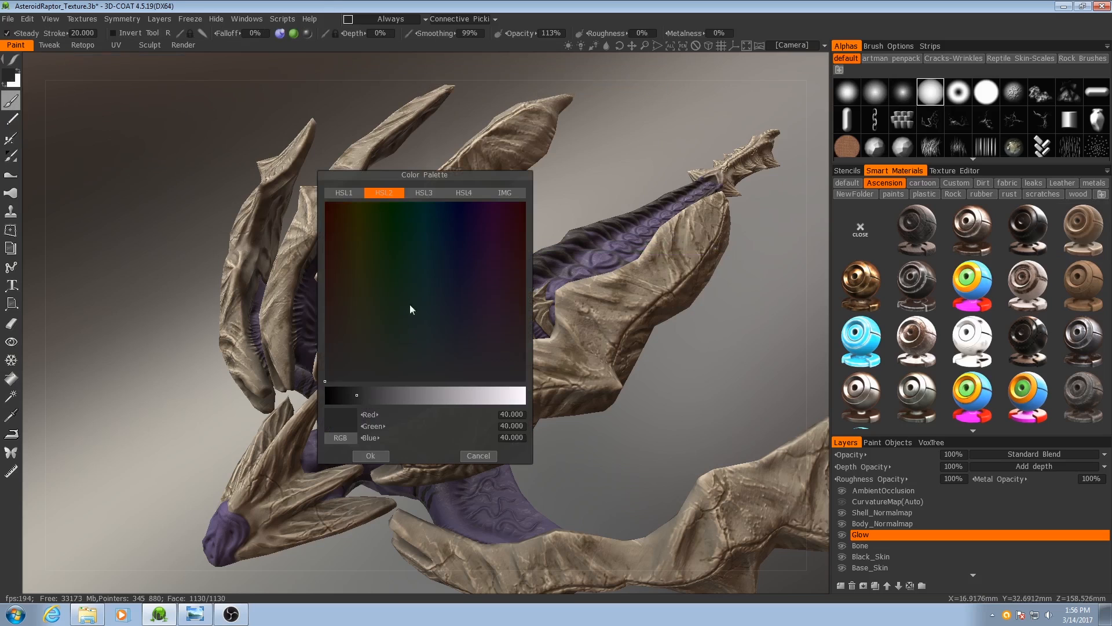
click(441, 215)
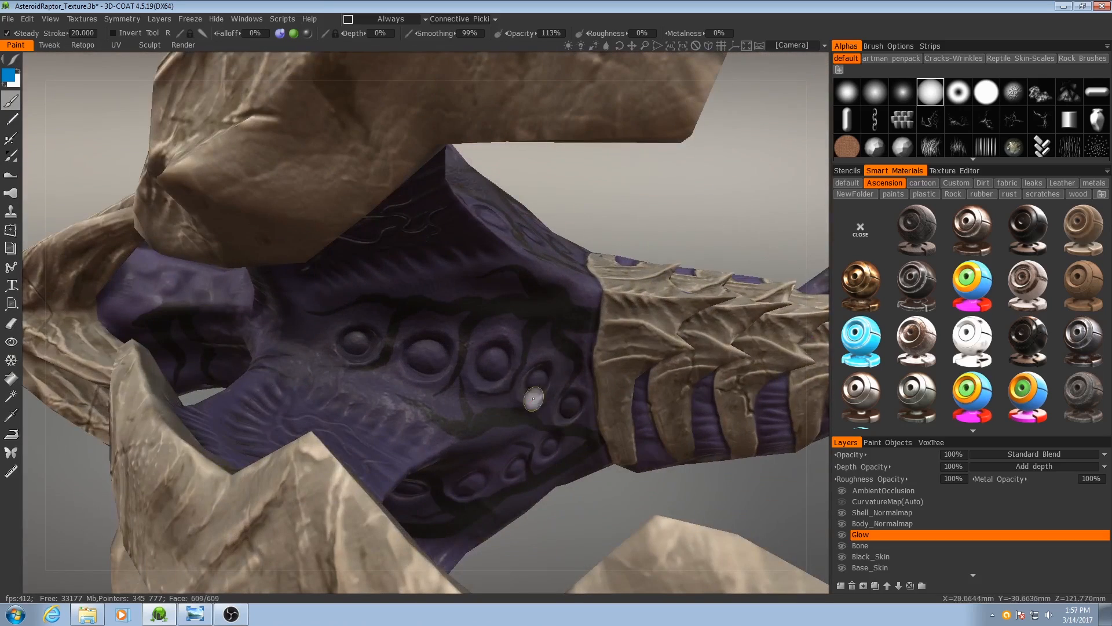
drag(532, 397, 417, 341)
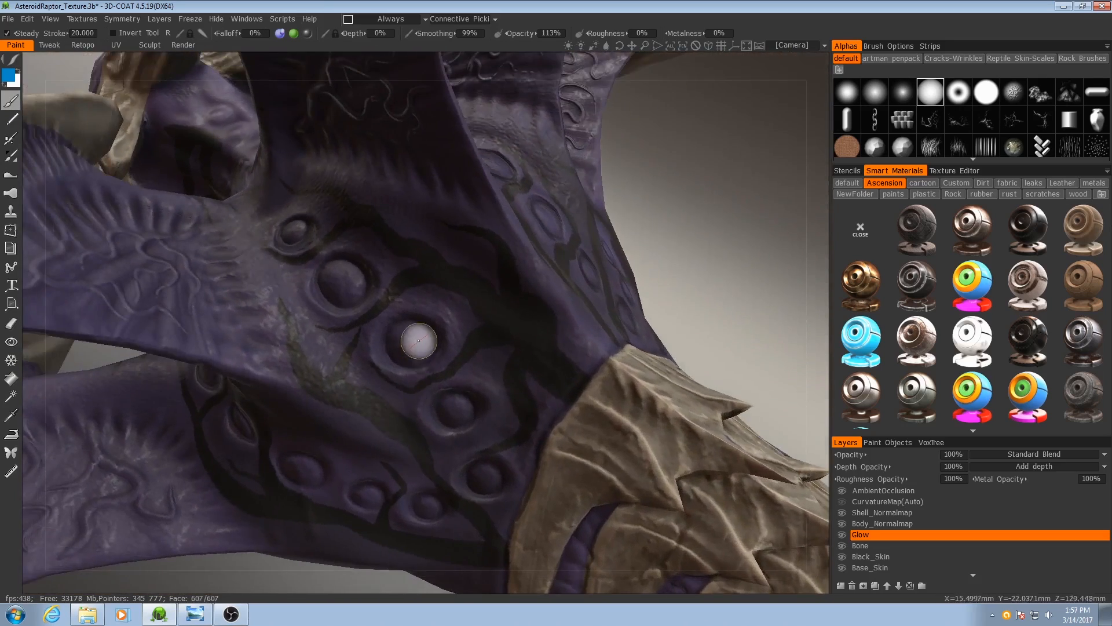
mouse_move(410, 335)
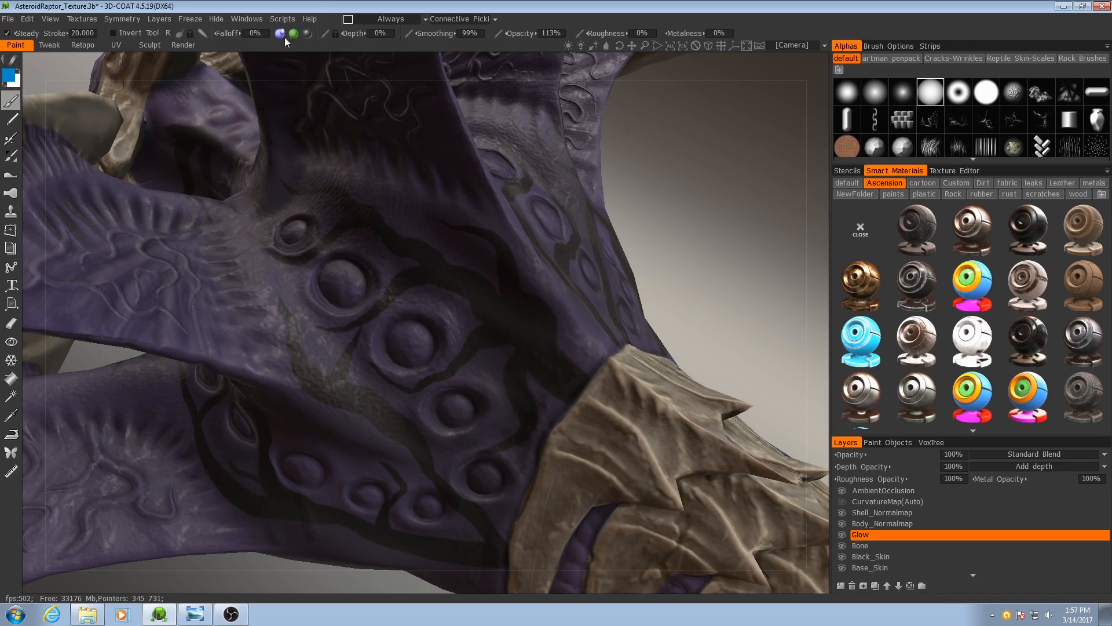
mouse_move(303, 156)
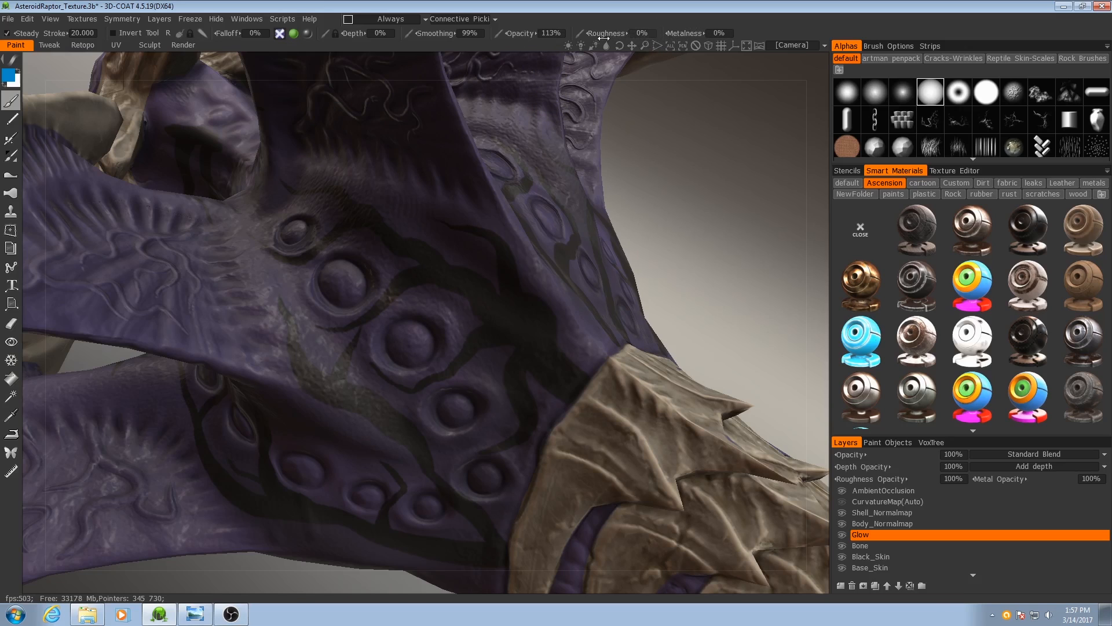
mouse_move(393, 248)
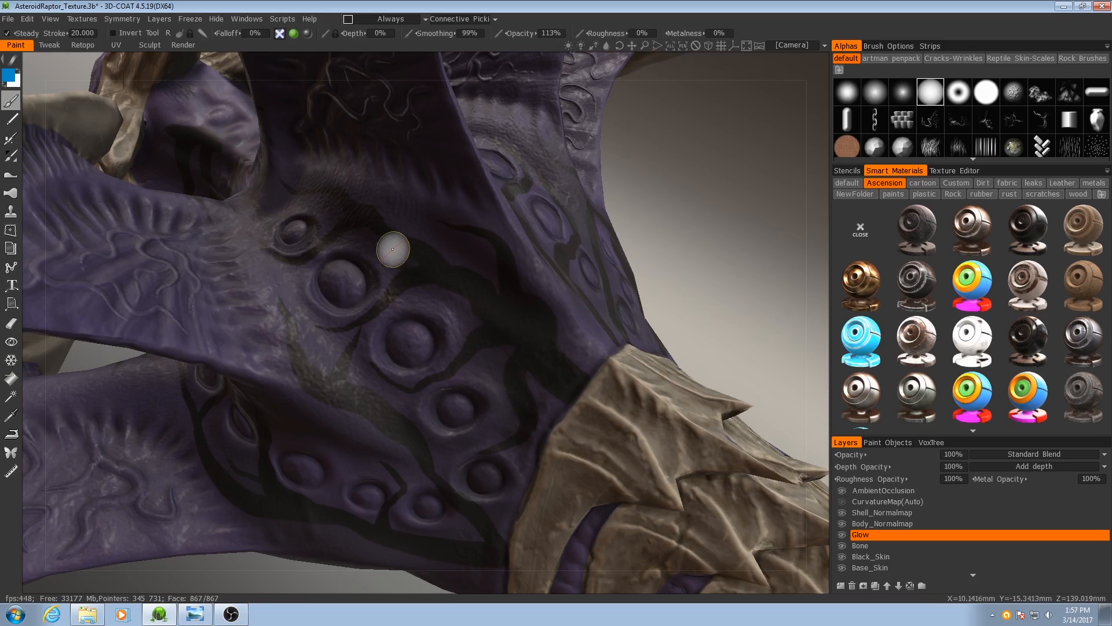
drag(392, 249, 466, 328)
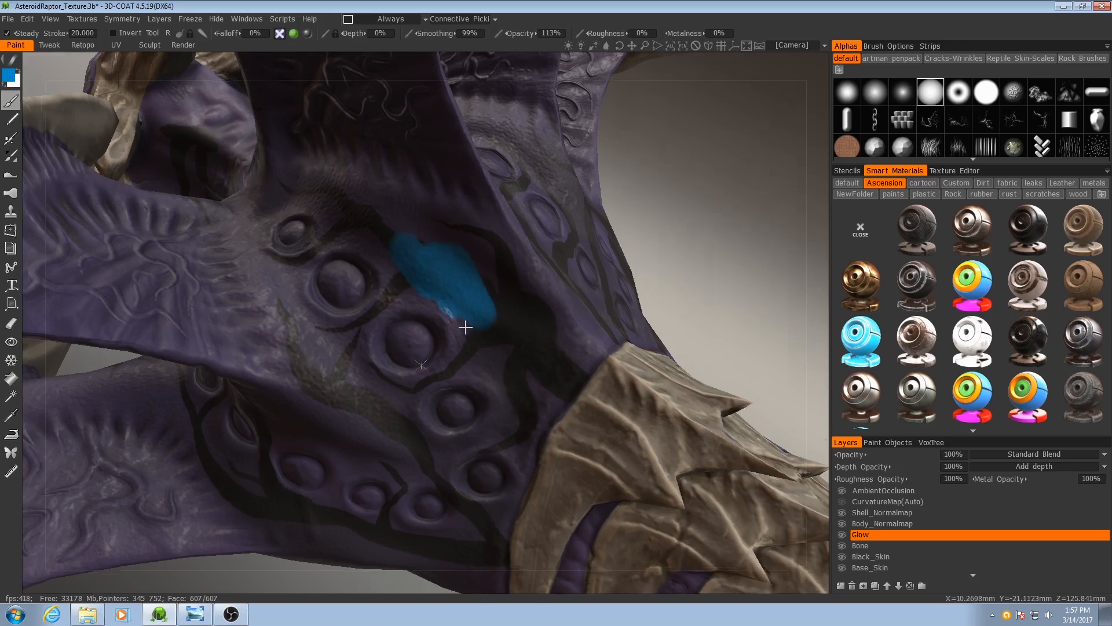
drag(461, 319, 684, 283)
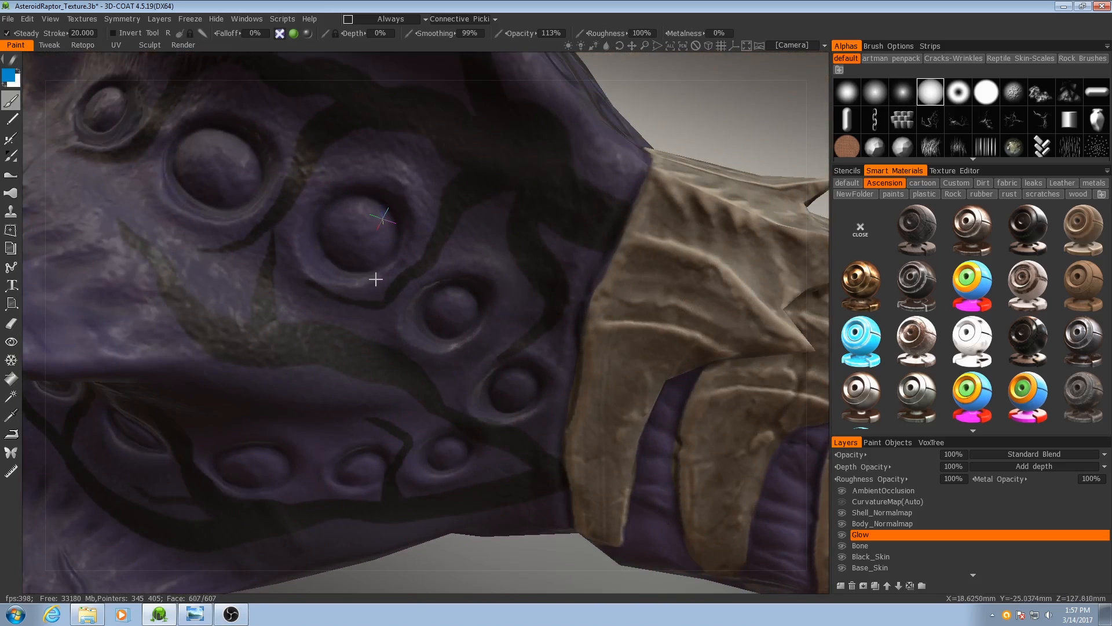
Step: Fill one round orb on the raptor's side with solid blue on the Glow layer
click(368, 235)
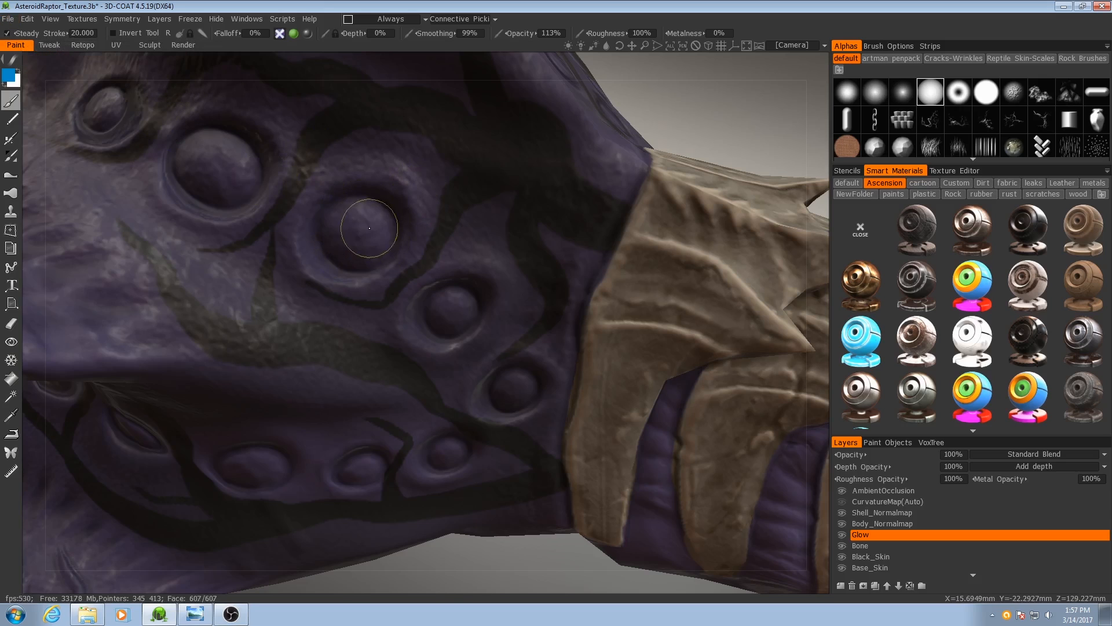
click(336, 225)
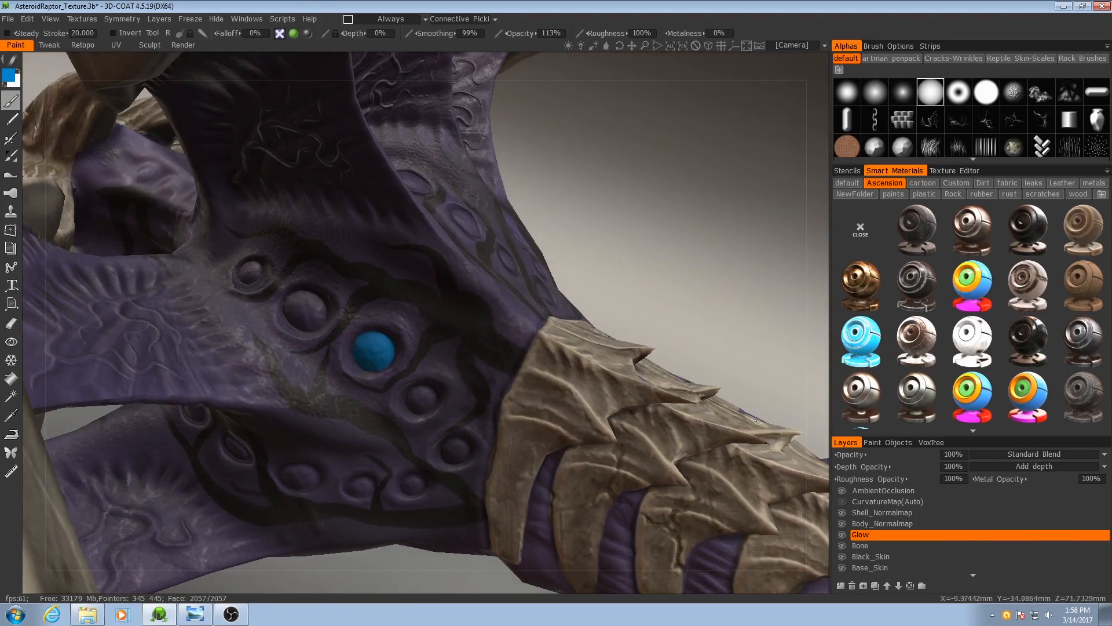
mouse_move(1030, 454)
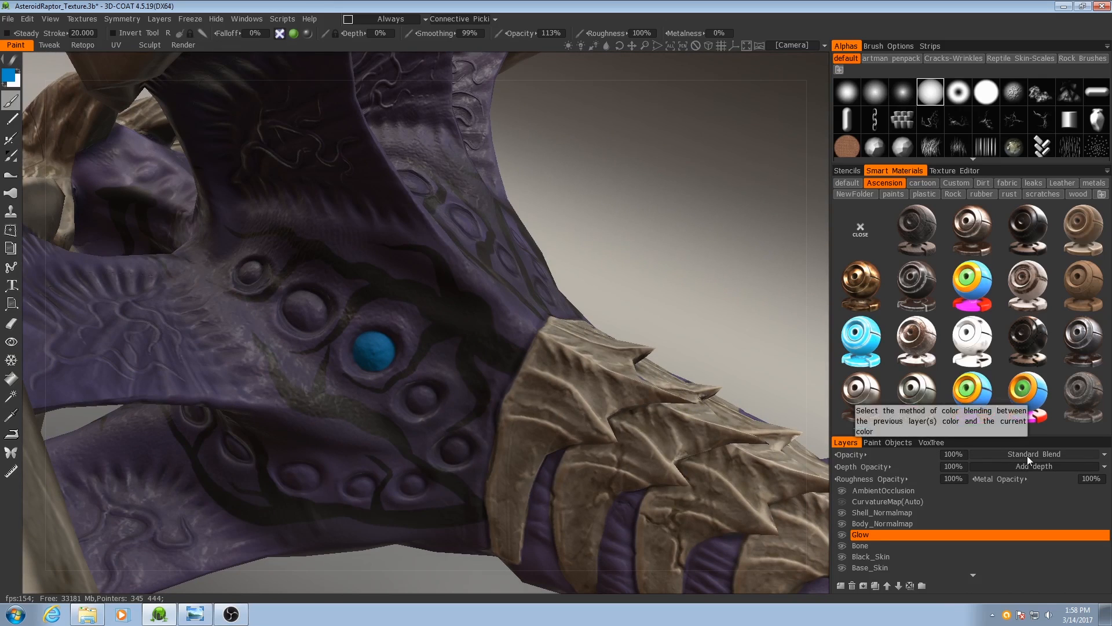
Step: Set the Glow layer blending to Use as Emissive and pick a bright cyan paint colour
click(1033, 454)
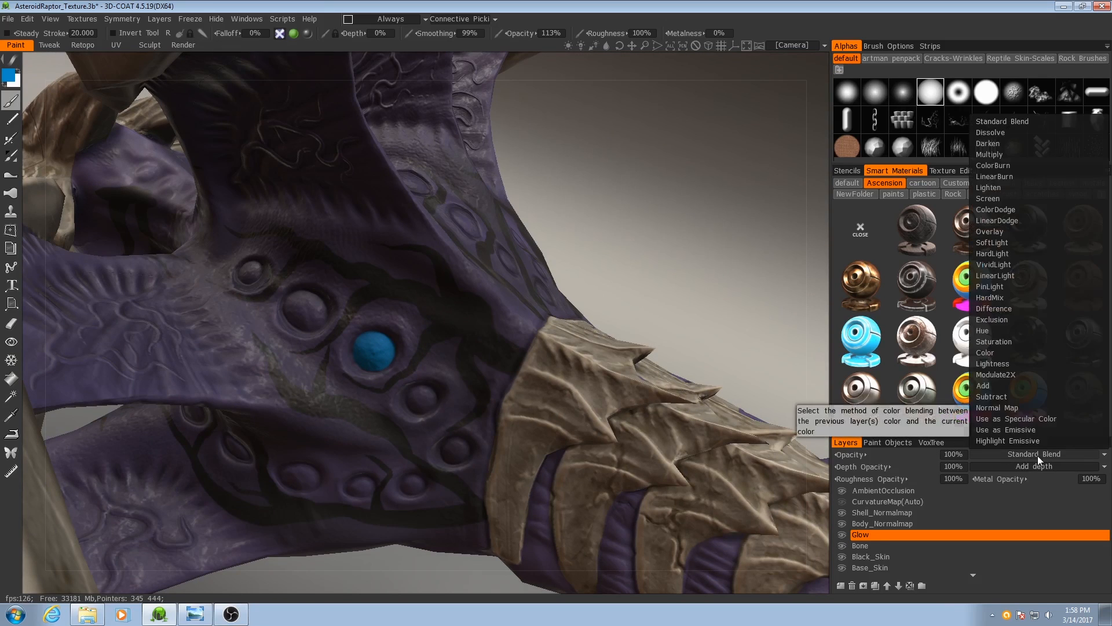
mouse_move(1016, 429)
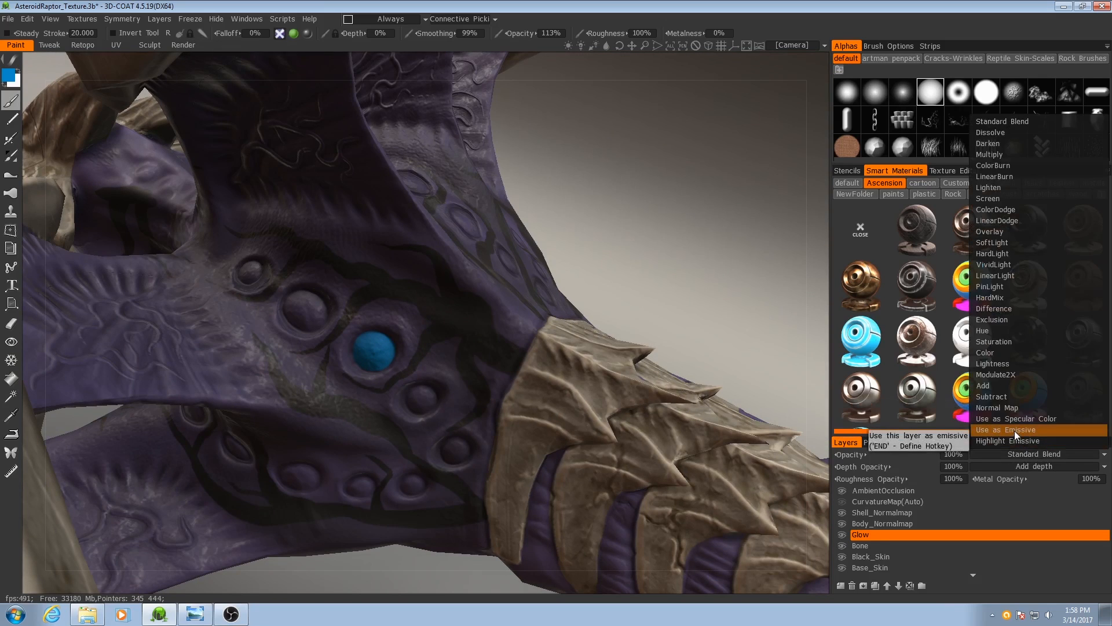
click(1005, 430)
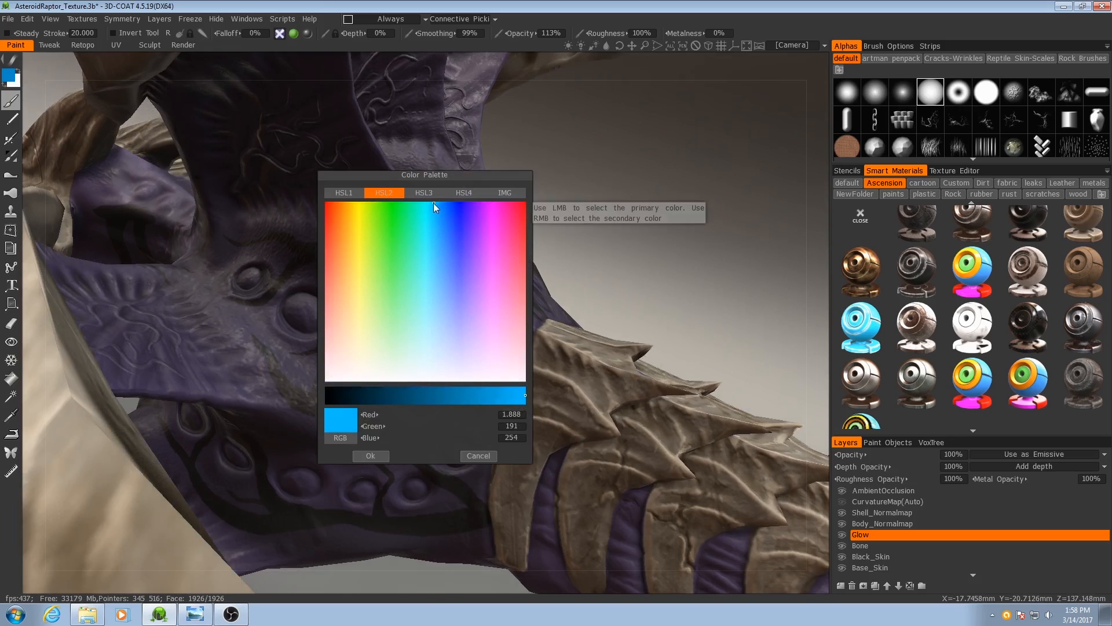
click(370, 455)
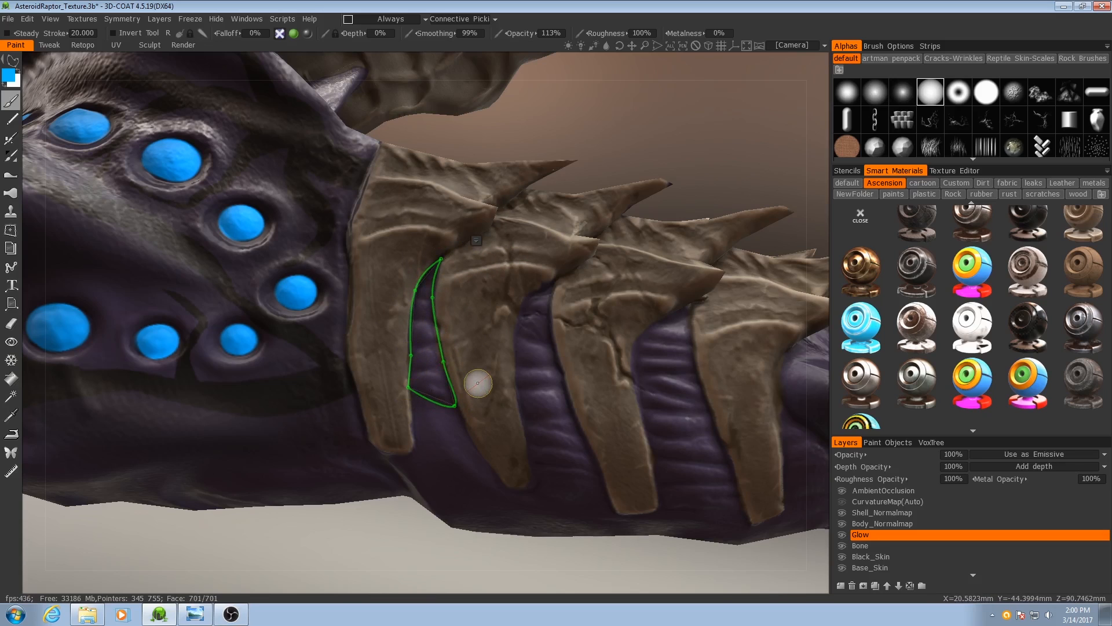
mouse_move(476, 347)
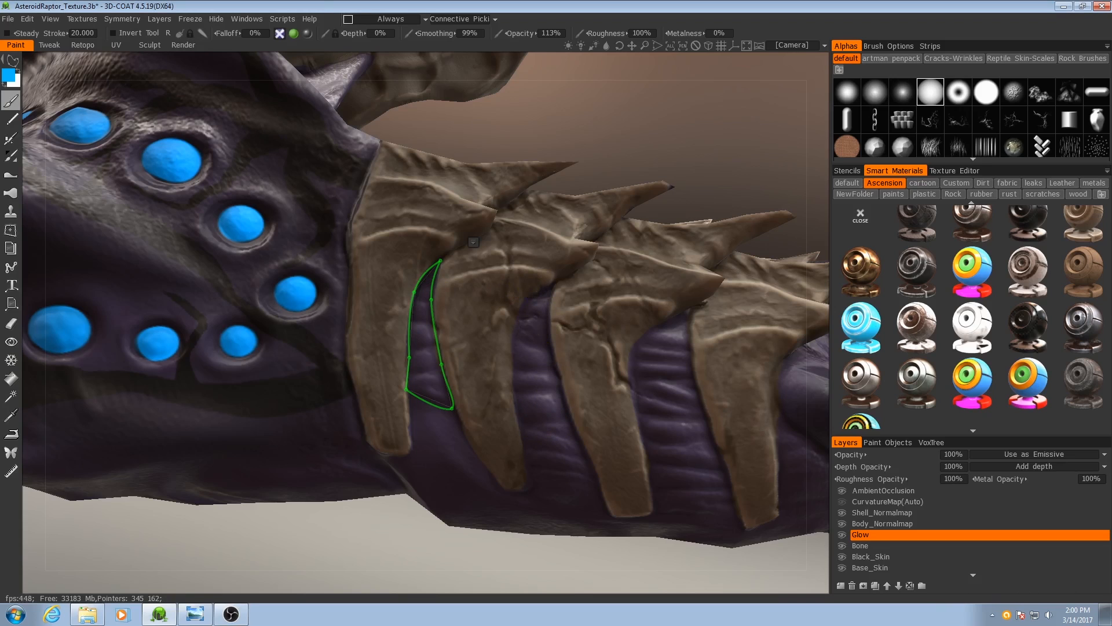
mouse_move(421, 23)
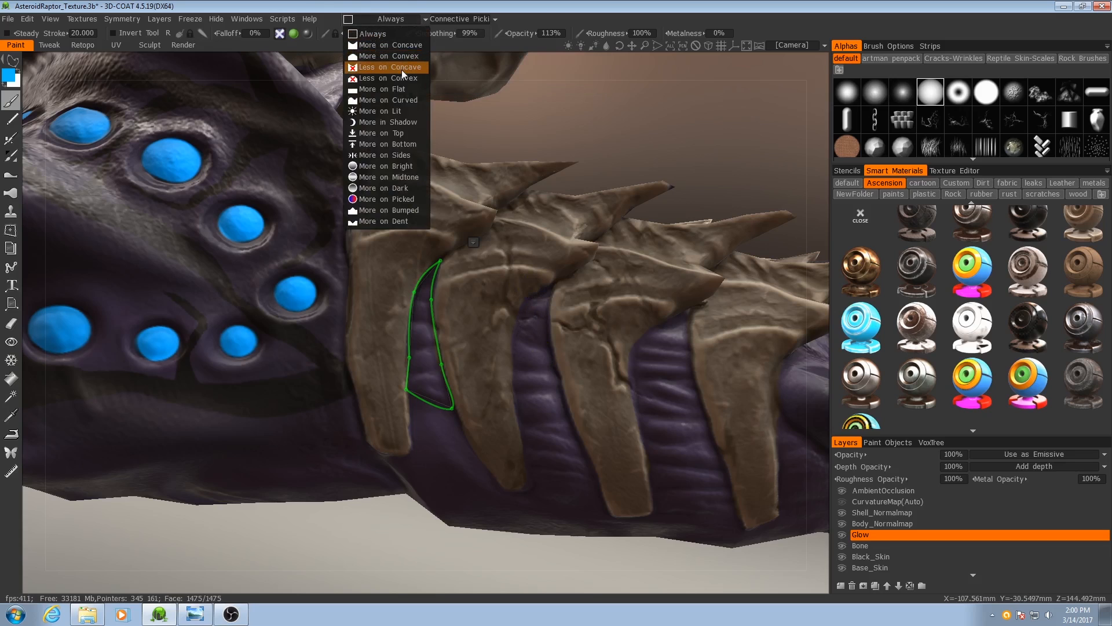
Step: Set the painting condition to Less on Concave, with Degree about 134% and Contrast -20%
click(384, 68)
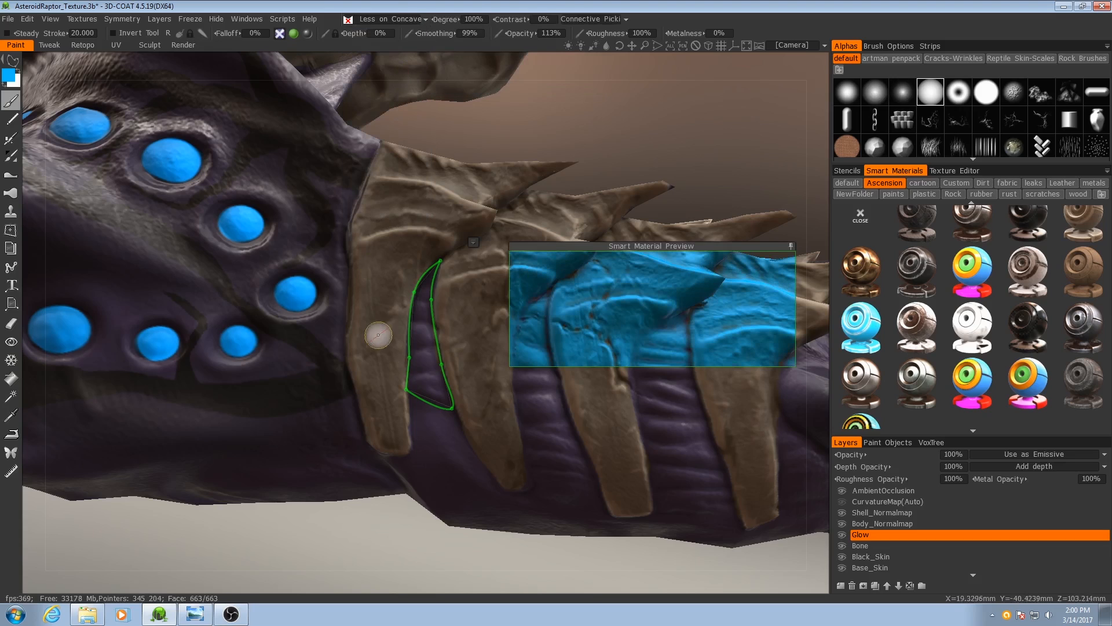
drag(651, 245, 505, 257)
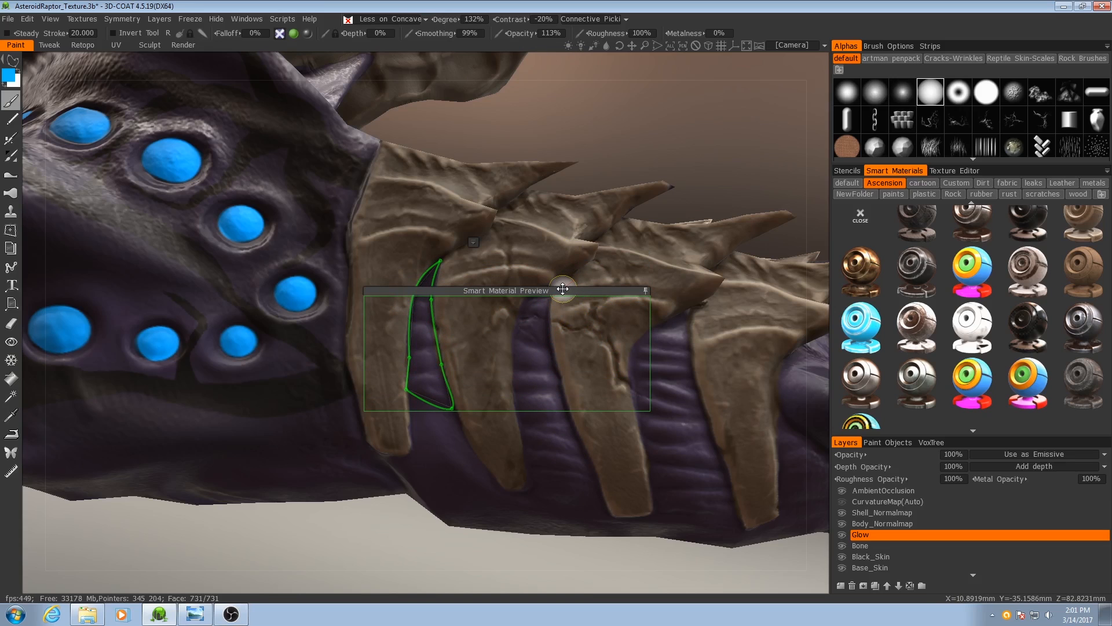
click(392, 19)
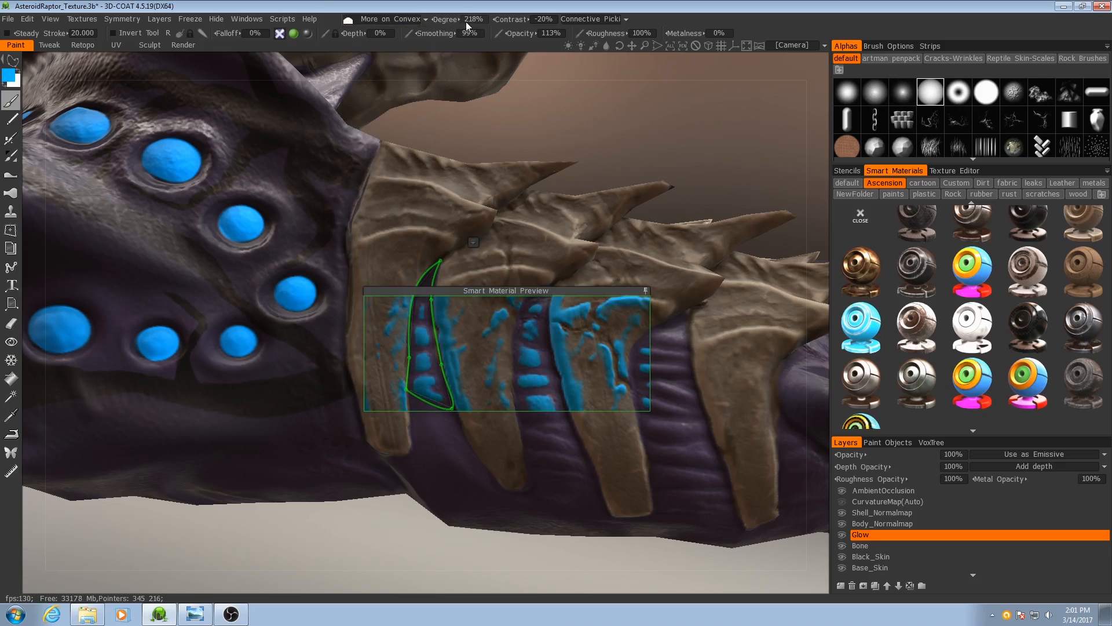
click(392, 18)
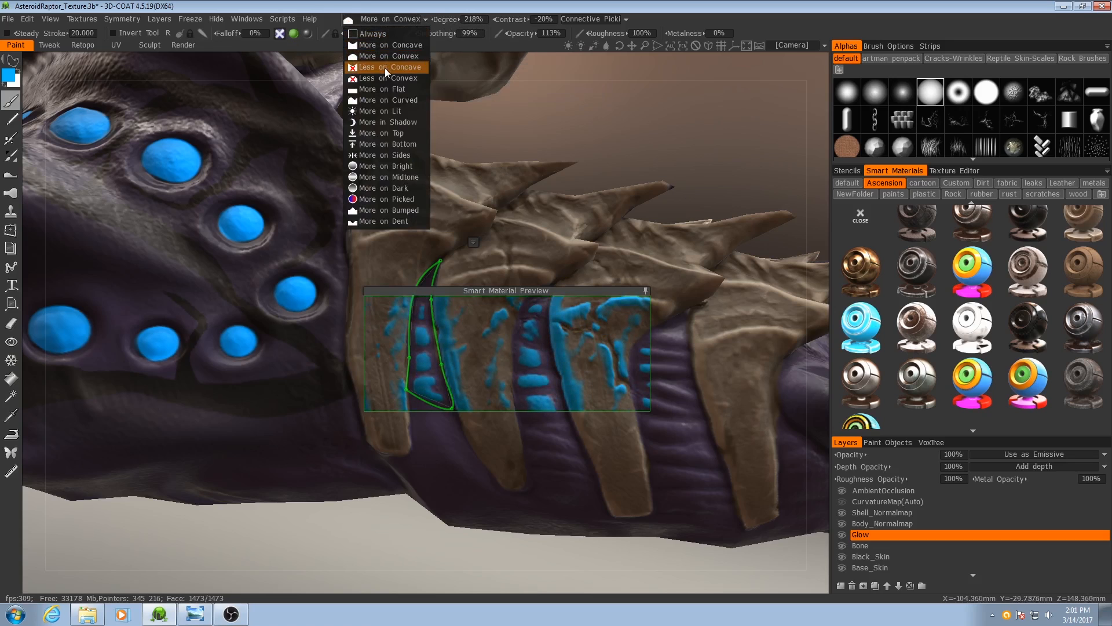
click(387, 67)
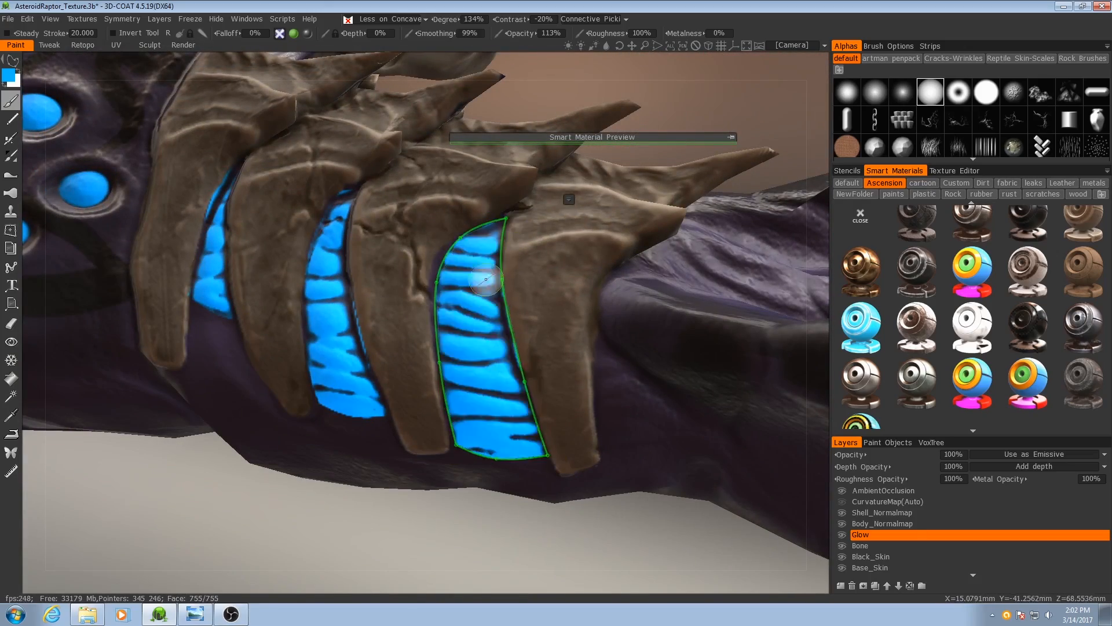
Step: Fill the rib-plate gap on the creature's other side with cyan, then inspect the glow and underside
drag(482, 277, 426, 334)
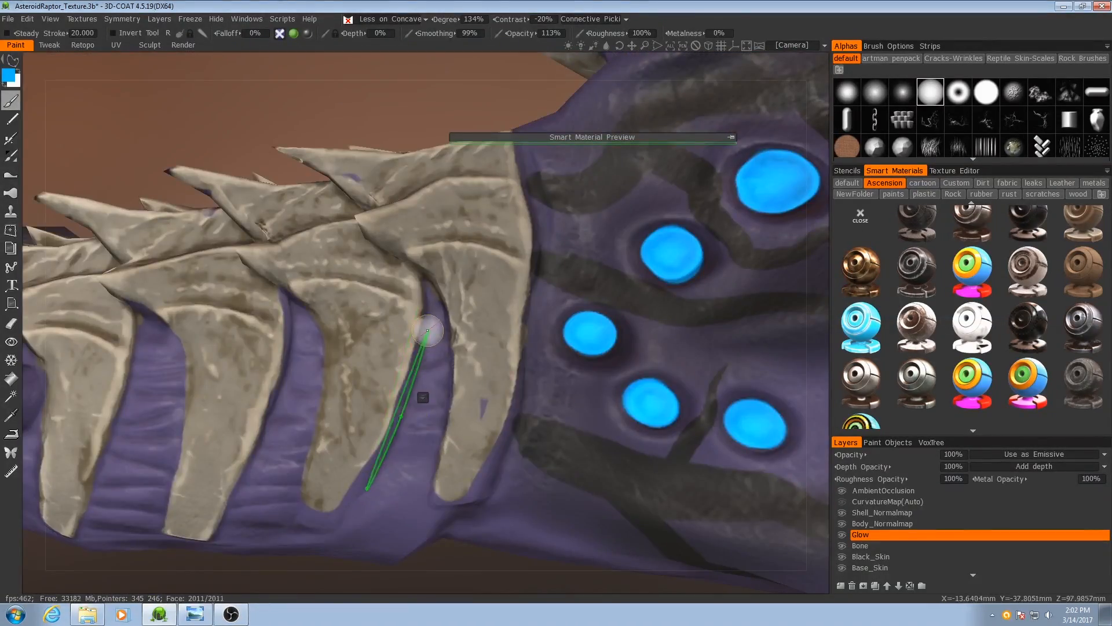
drag(425, 326, 423, 297)
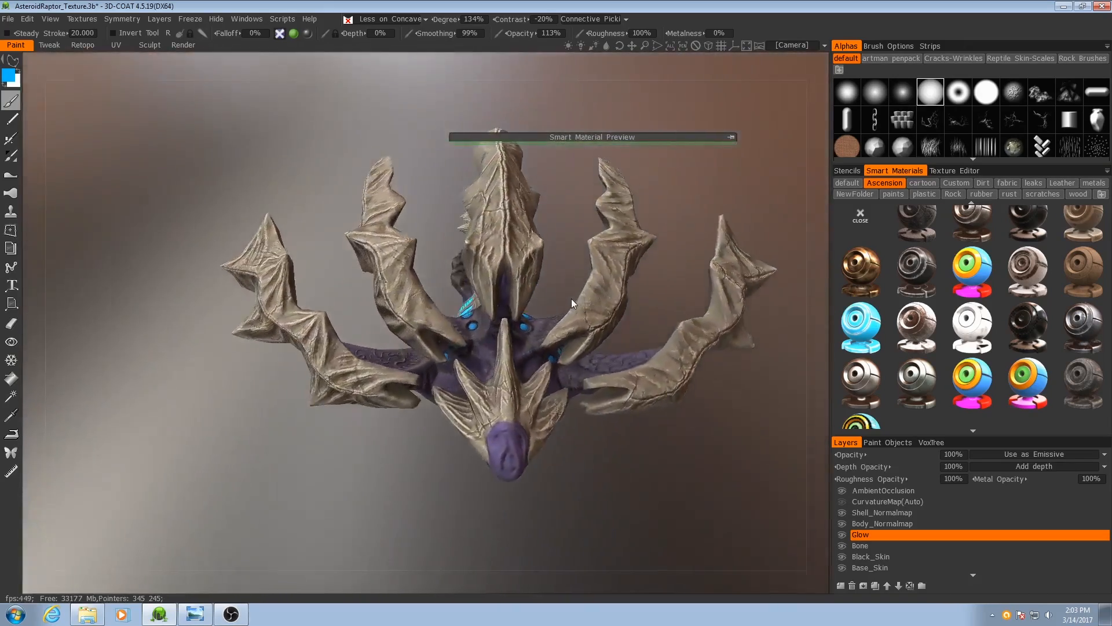
drag(573, 303, 531, 236)
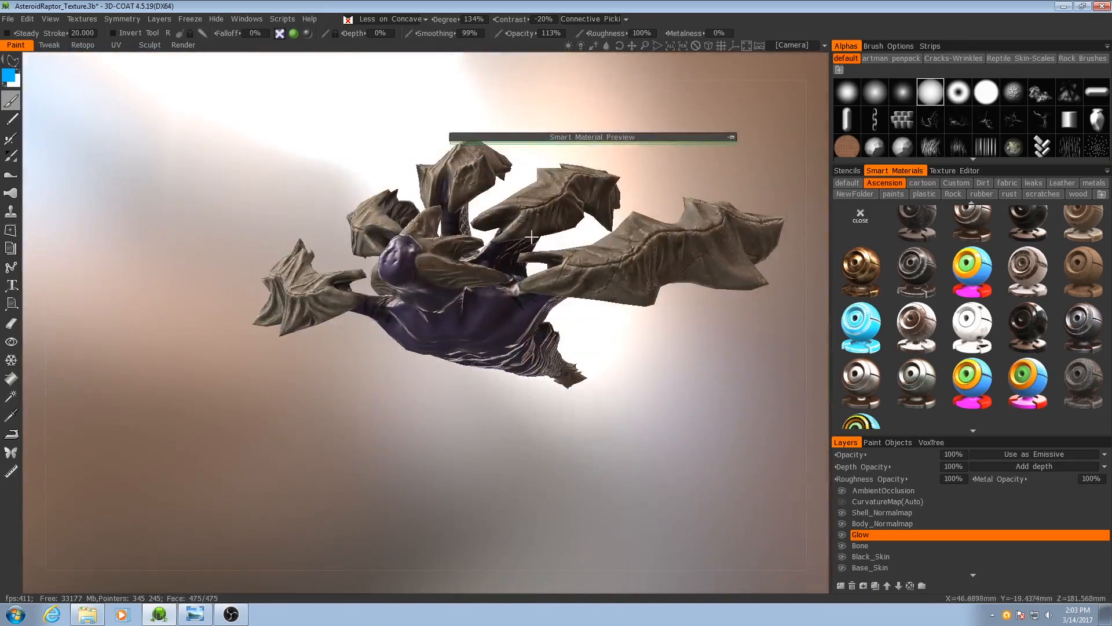
drag(531, 237, 508, 284)
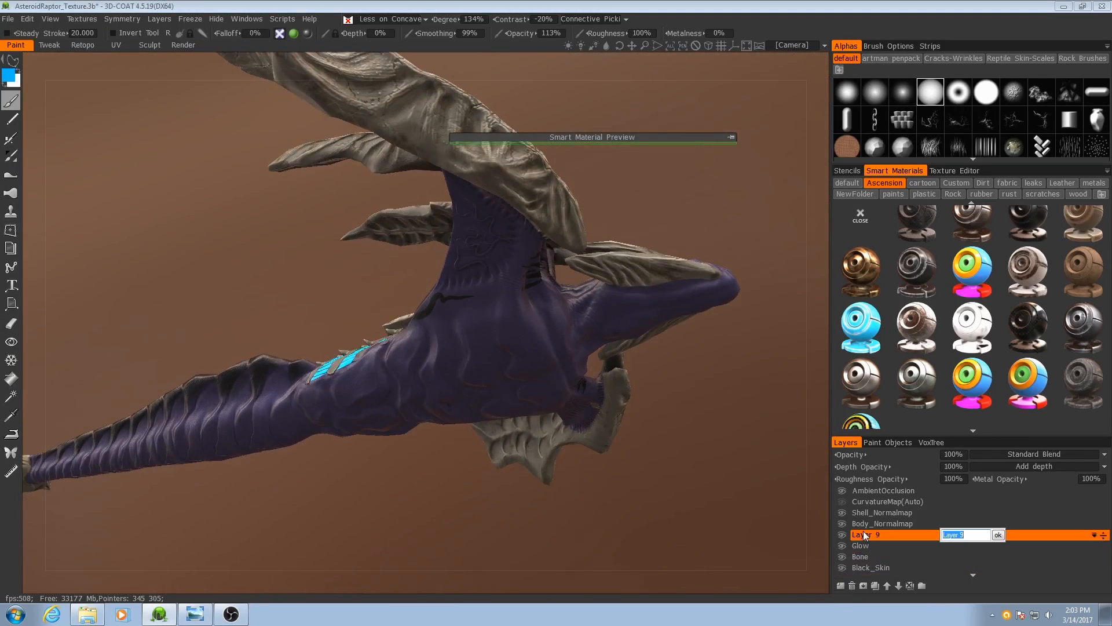
Step: Name the new layer Light_Skin and choose a pale beige paint colour
text(Light_Ski)
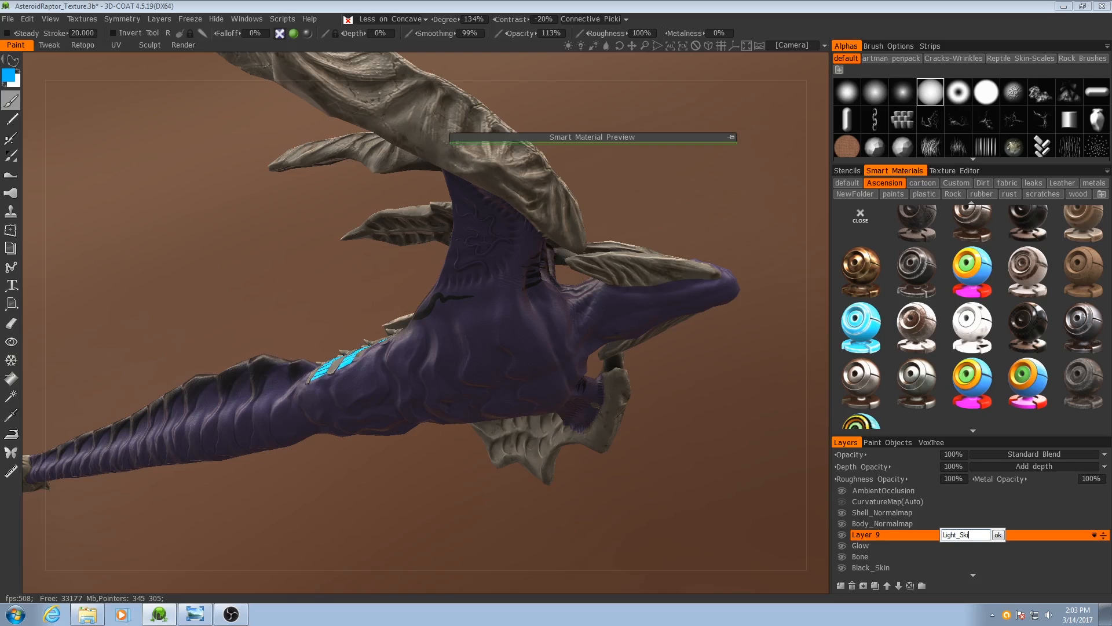
click(997, 535)
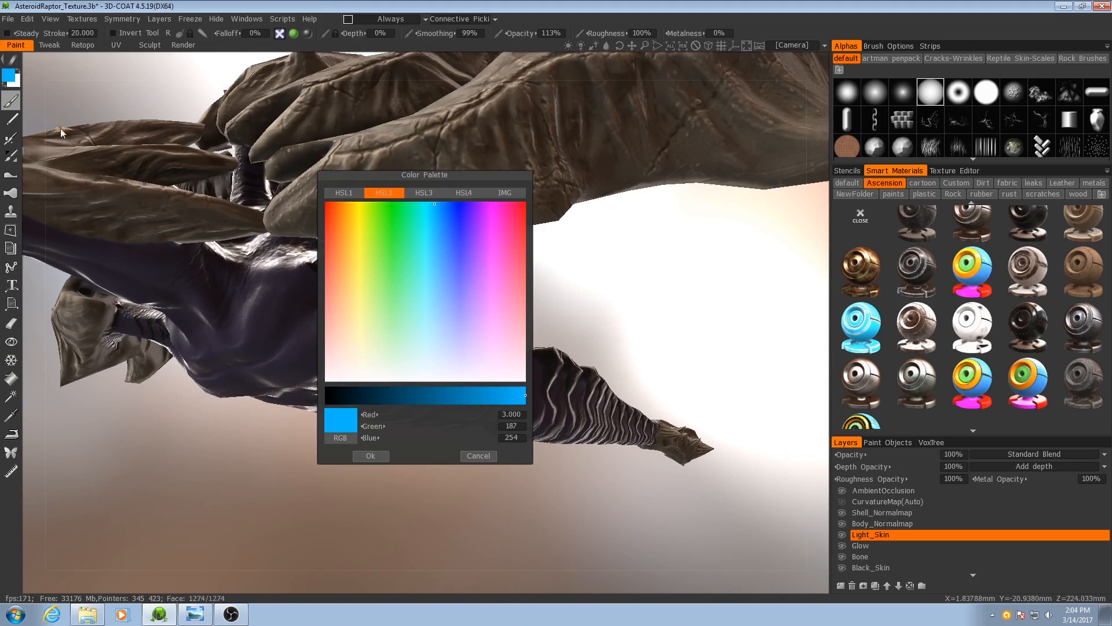
click(462, 395)
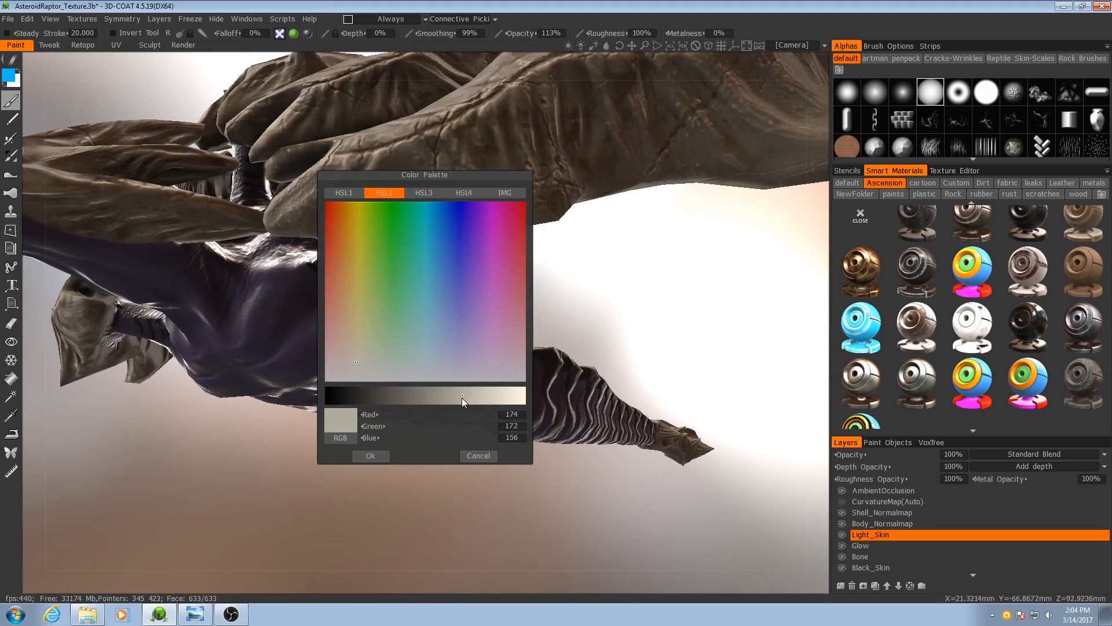
click(349, 370)
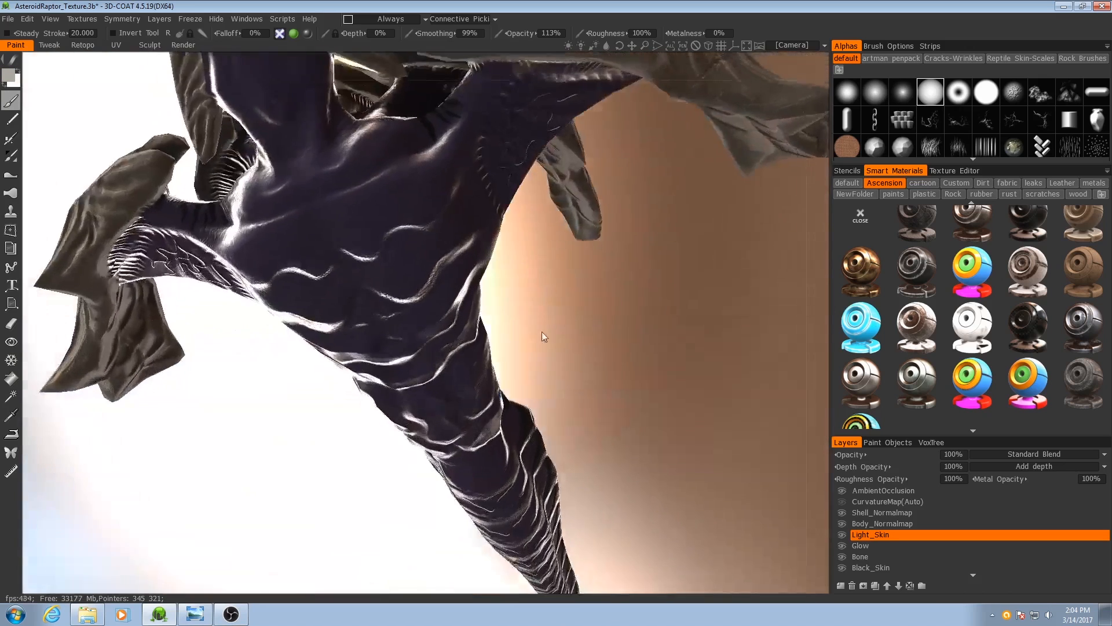
Step: Paint pale beige over the chest and along the underbelly toward the tail, blending edges
drag(542, 336, 492, 277)
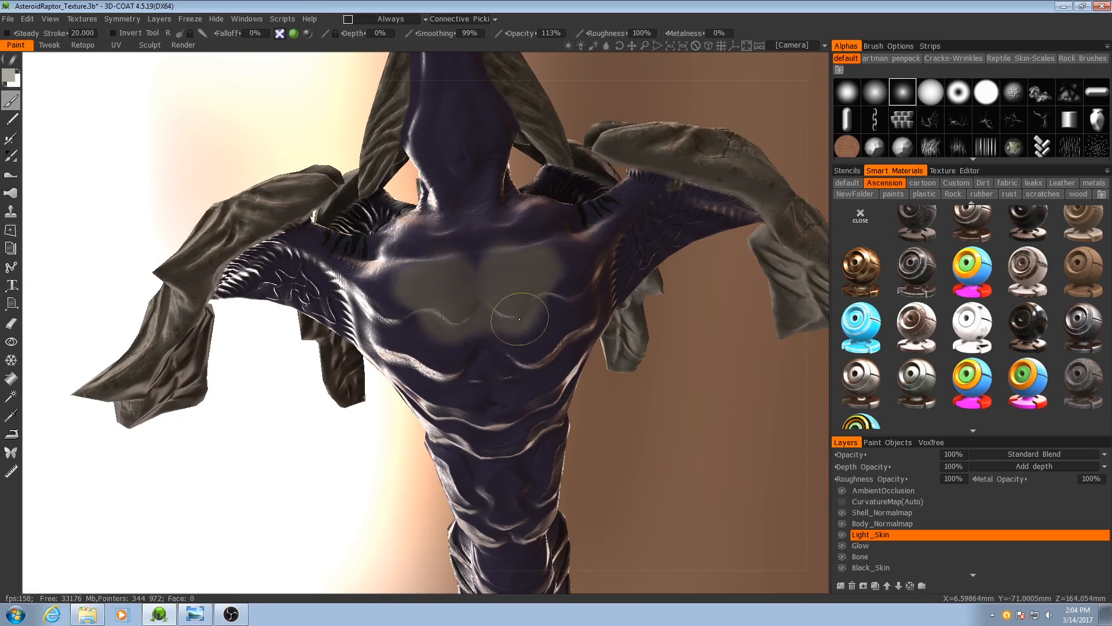
drag(518, 319, 445, 340)
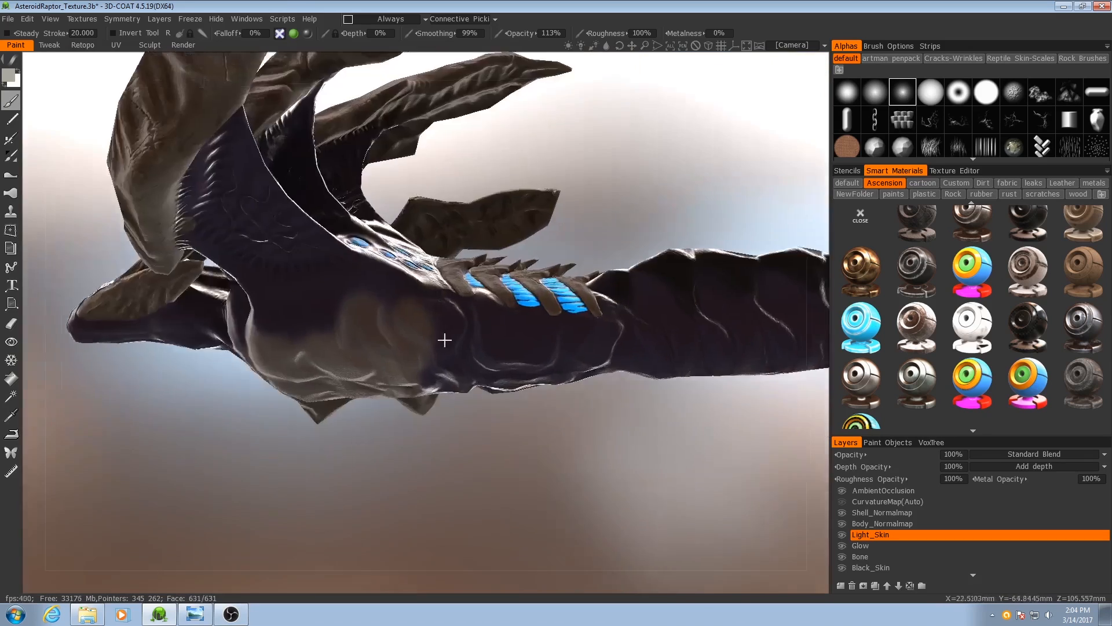
drag(445, 340, 422, 301)
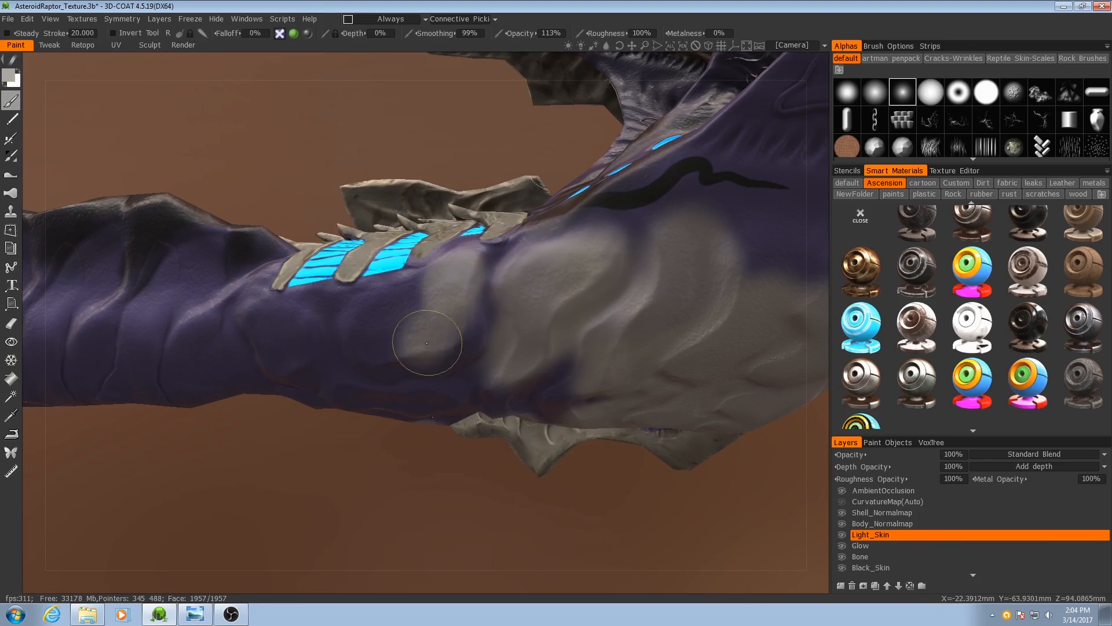
drag(427, 344, 507, 327)
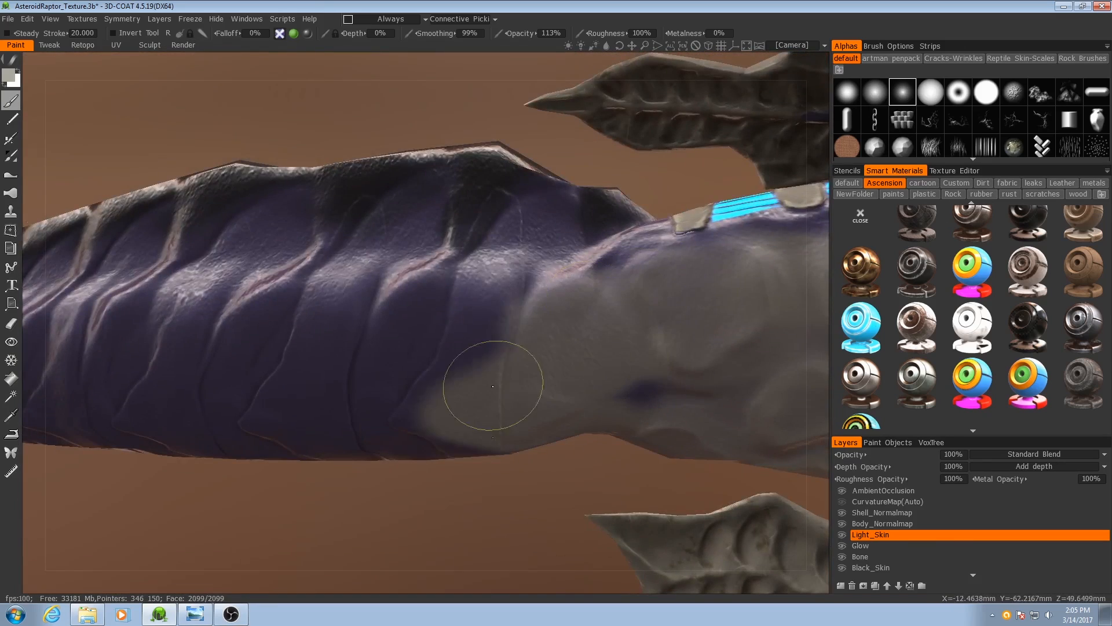
drag(489, 387, 333, 294)
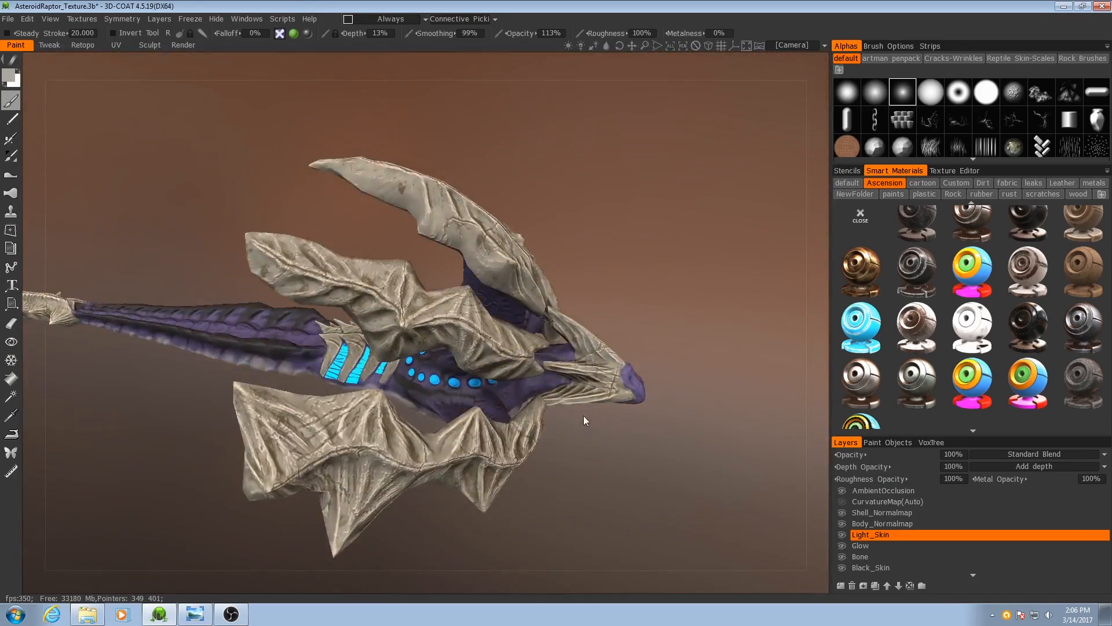
Step: Orbit the raptor through front, side and three-quarter views to review the pale underbelly
drag(581, 418, 532, 358)
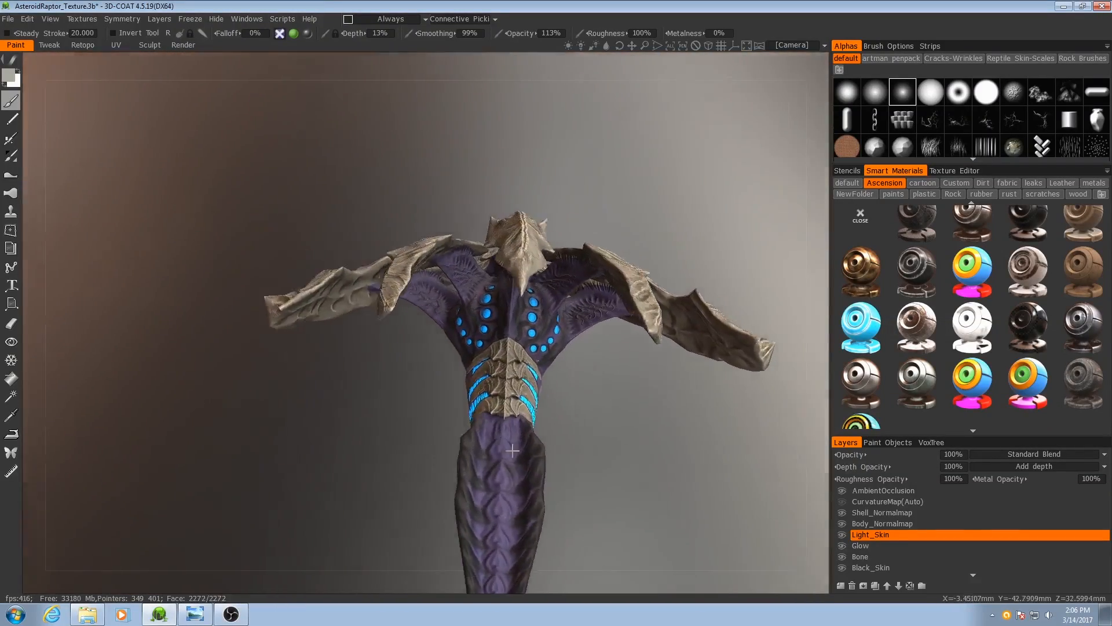
drag(511, 451, 568, 413)
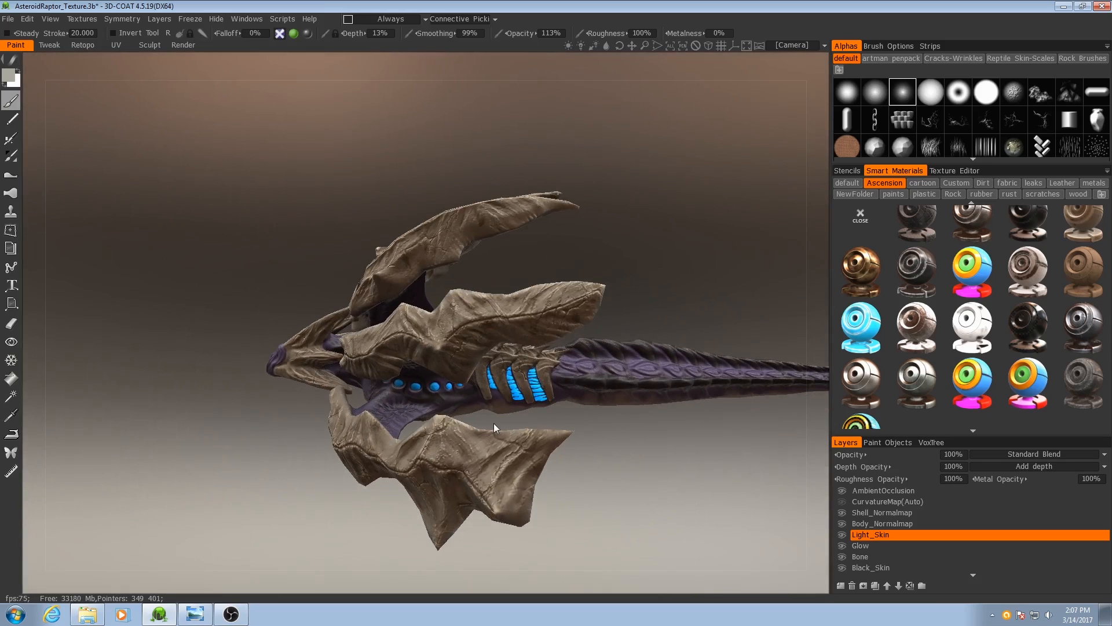
drag(495, 428, 499, 414)
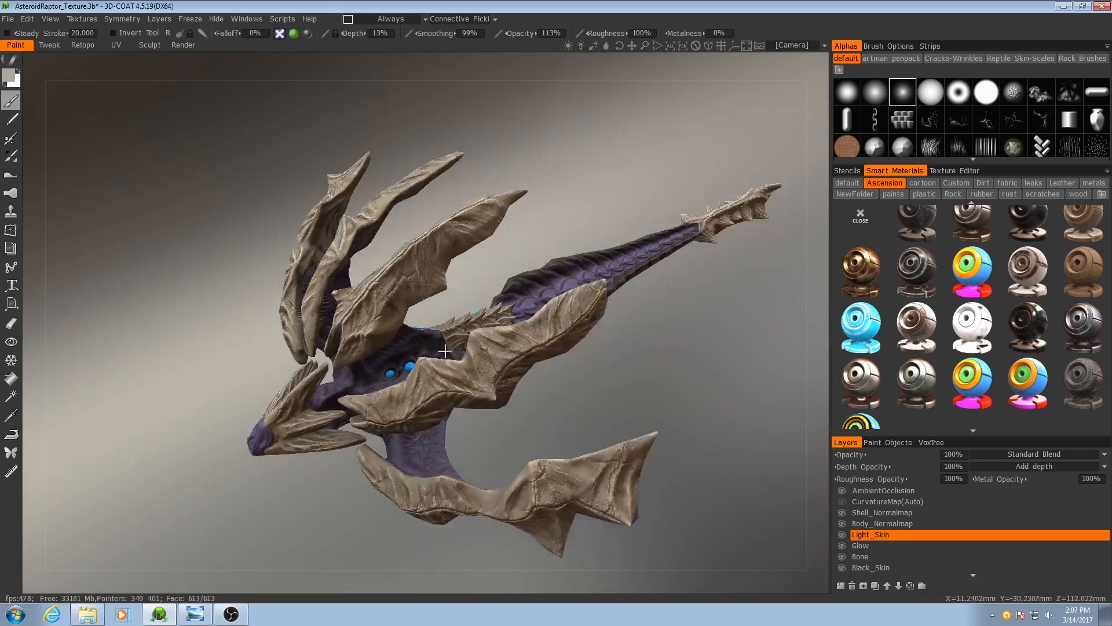
drag(443, 353, 507, 388)
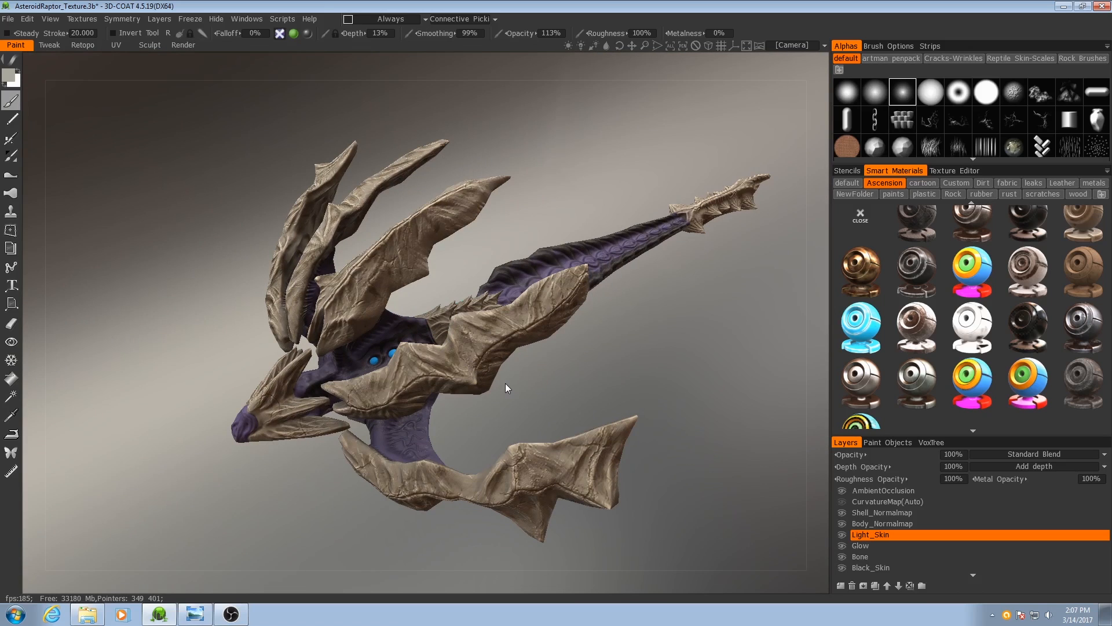
drag(507, 388, 467, 390)
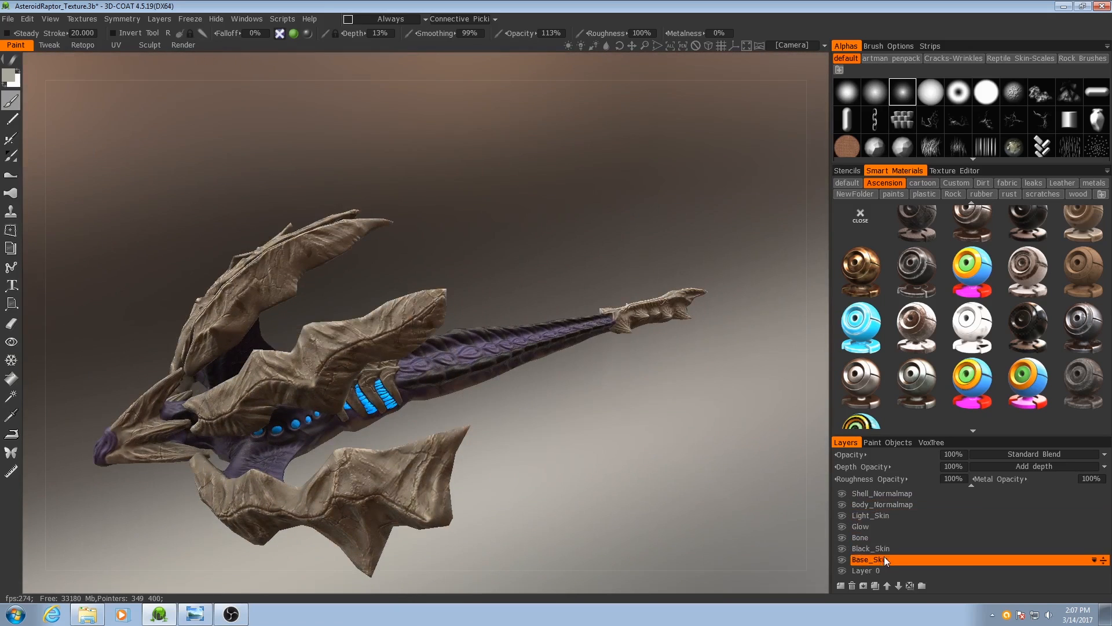
Step: Zoom in on the shoulder and tail and pick a smart material from the Ascension folder
drag(426, 284, 525, 335)
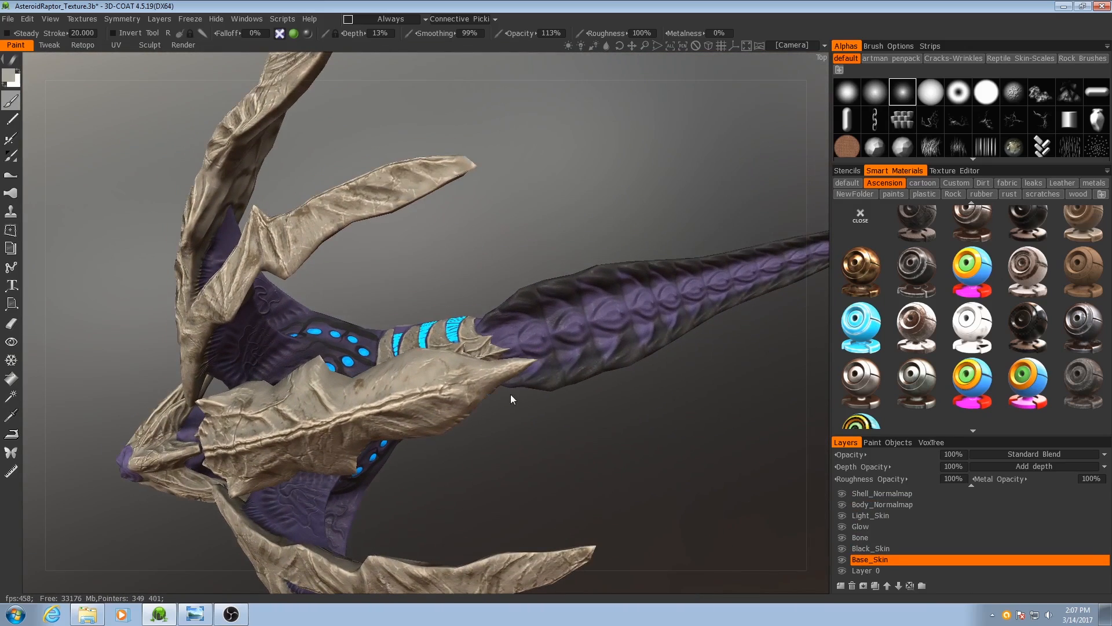
mouse_move(630, 287)
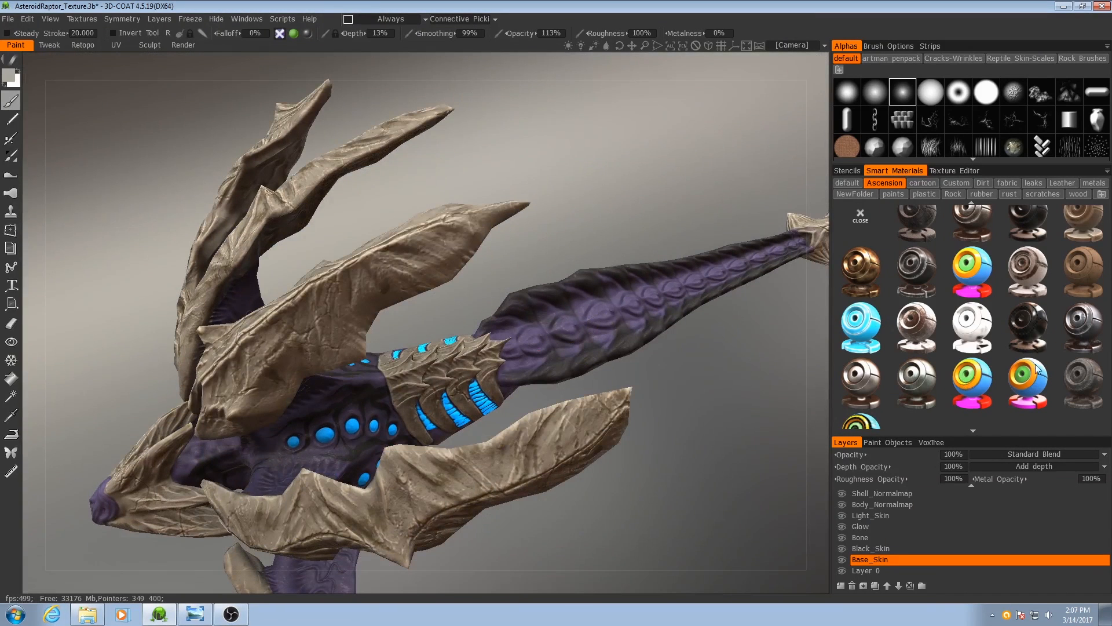
click(1027, 383)
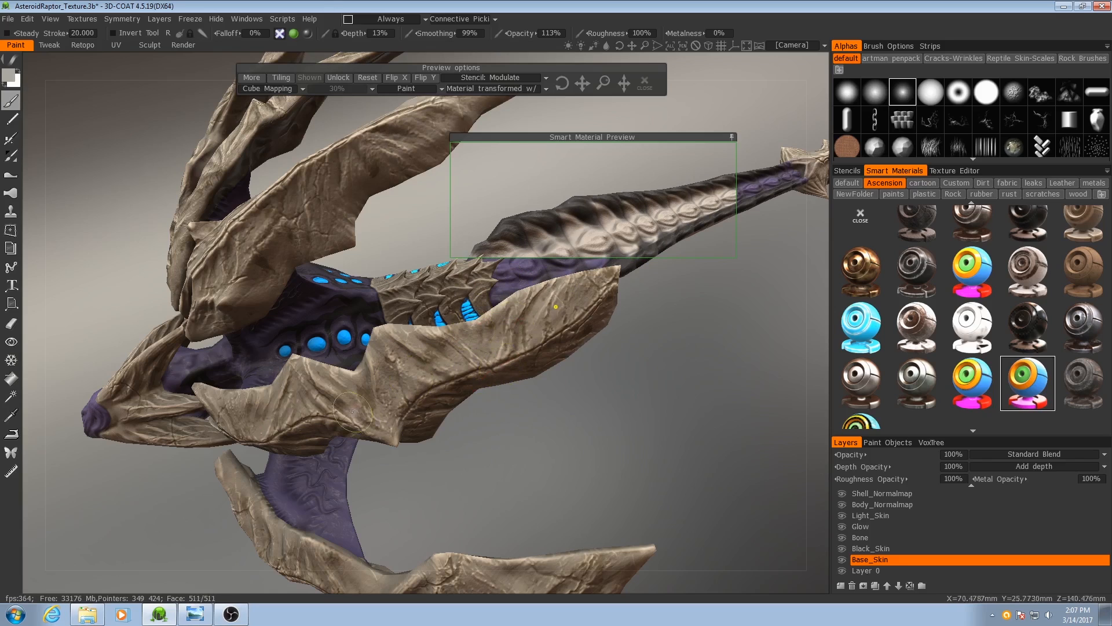
mouse_move(11, 414)
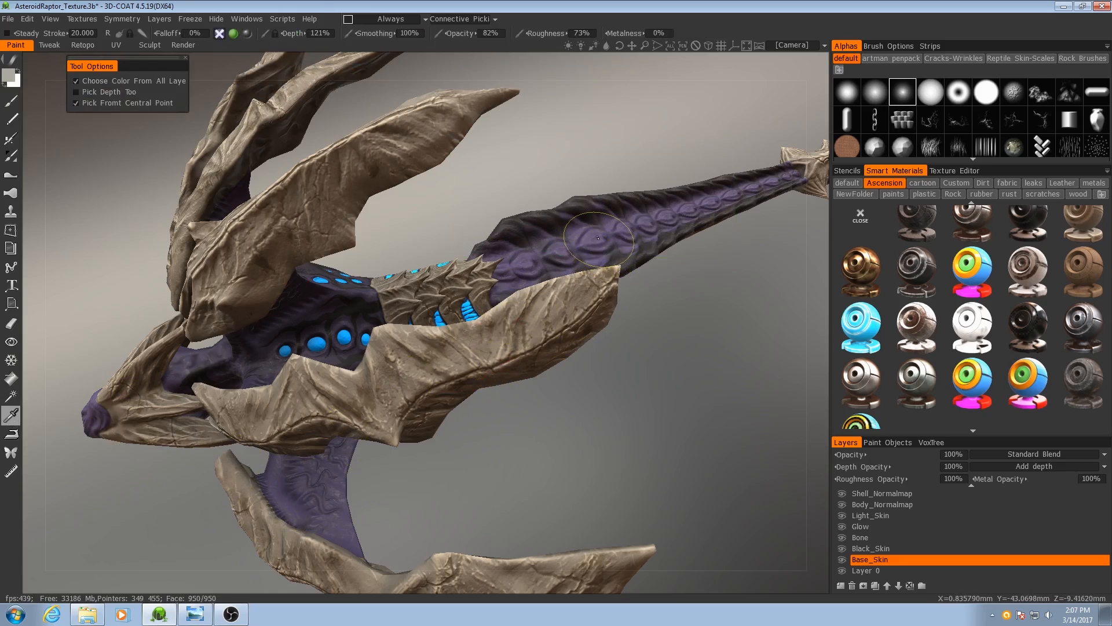
Step: Sample the purple skin tone from the tail and resume painting on Base_Skin
drag(597, 240, 546, 334)
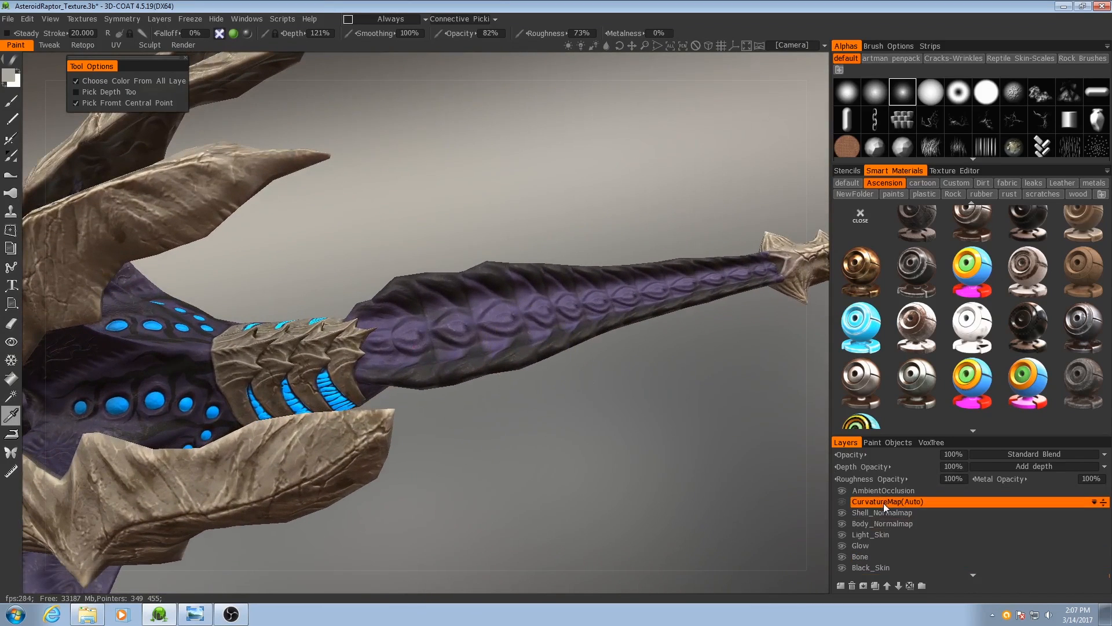
click(882, 523)
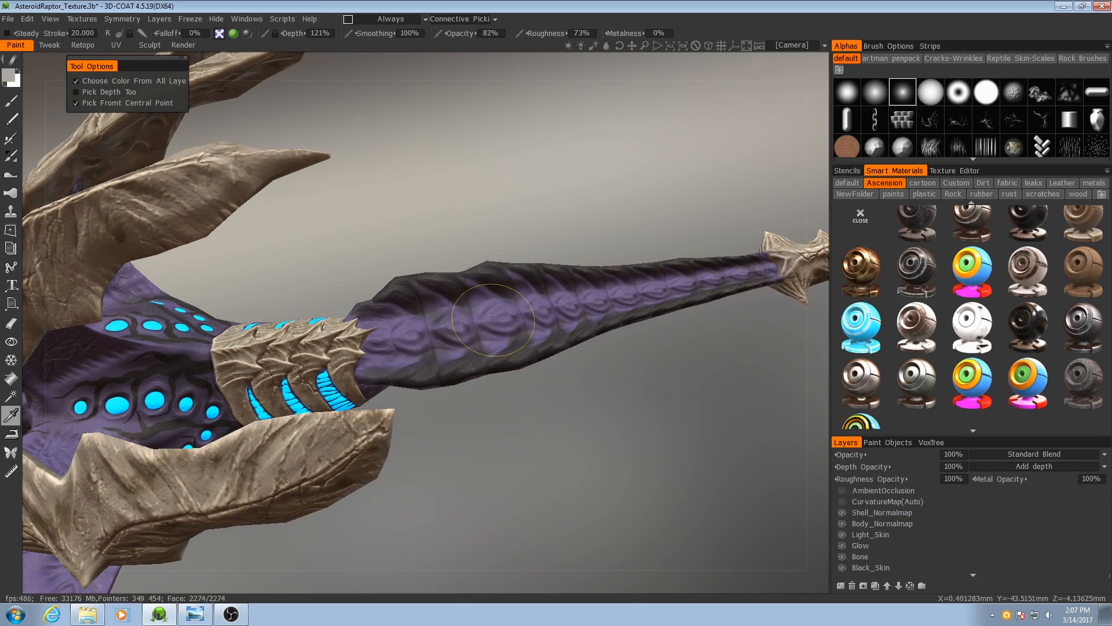
mouse_move(9, 79)
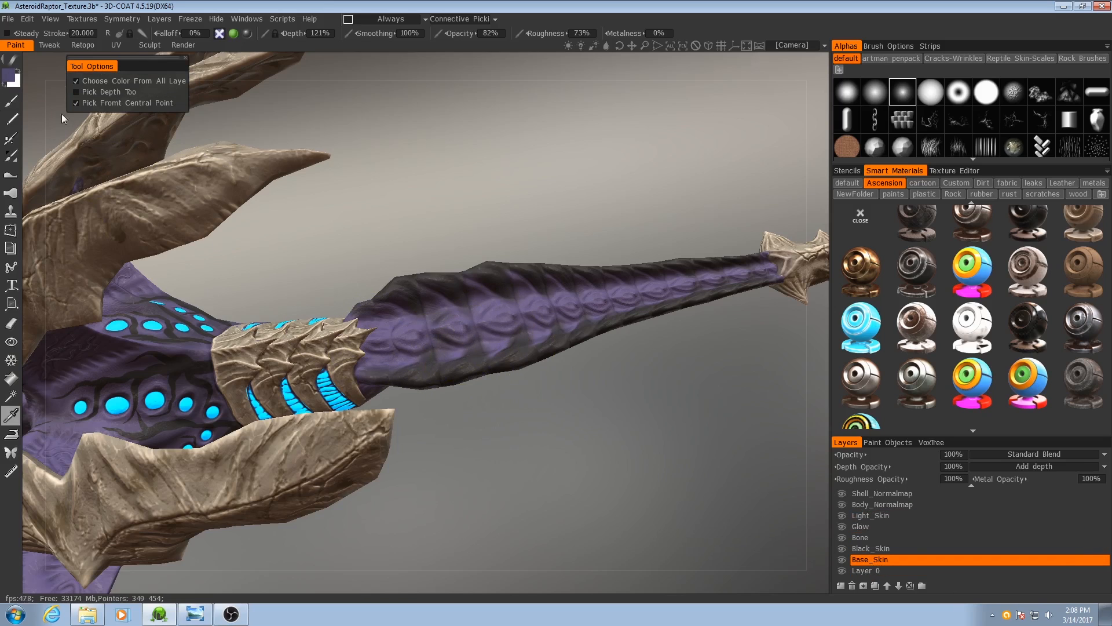
click(1027, 382)
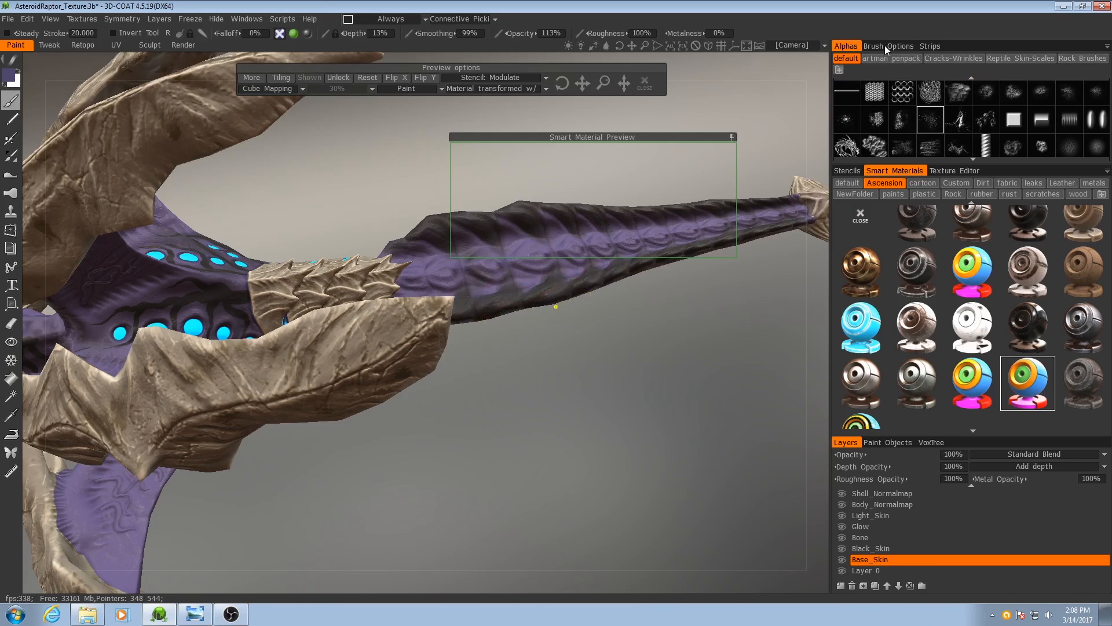
Step: Set brush jitter to position 0.33, hue 12.6, brightness 17 and saturation 10
click(888, 45)
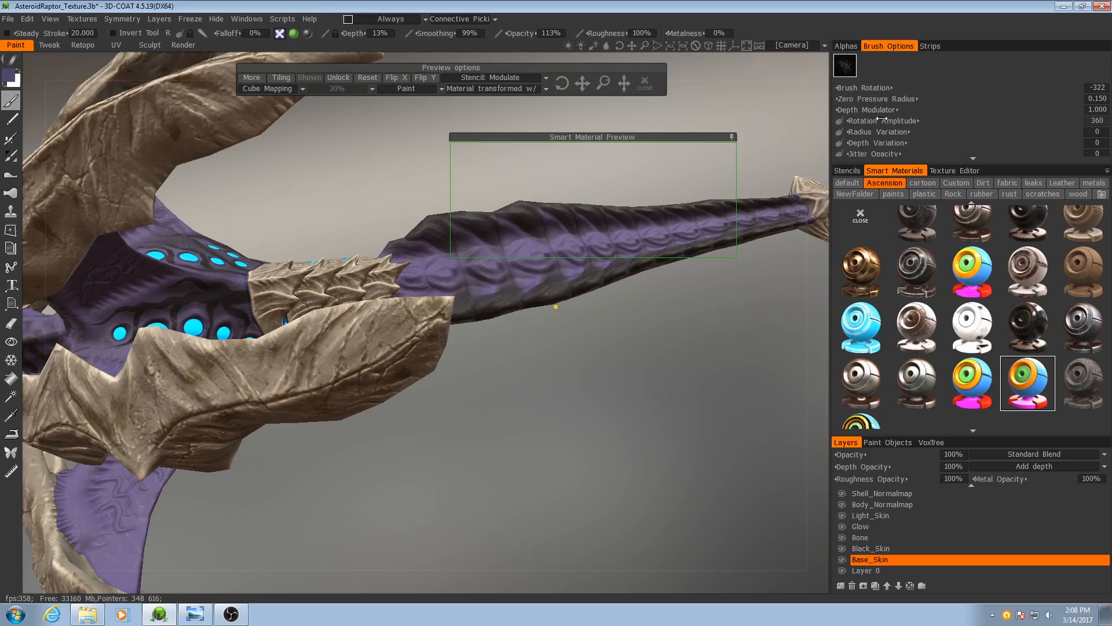
scroll(down, 3)
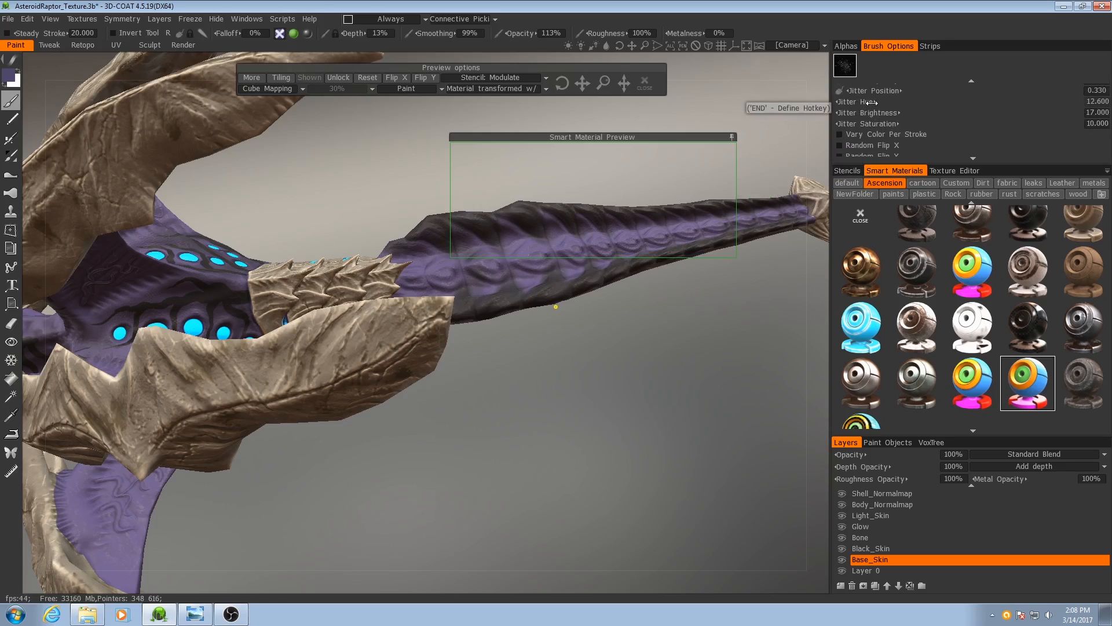
click(731, 137)
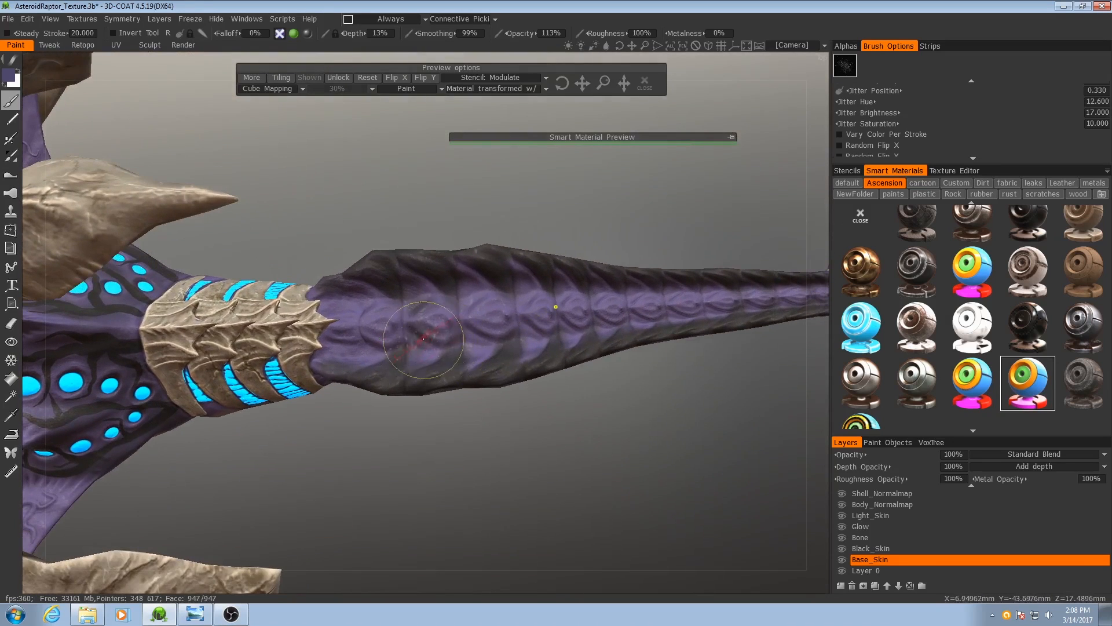
Step: Paint jittered purple variation (Hue 28.8, Brightness 9.5, Saturation 6.5) on tail, chest and shoulder
click(122, 19)
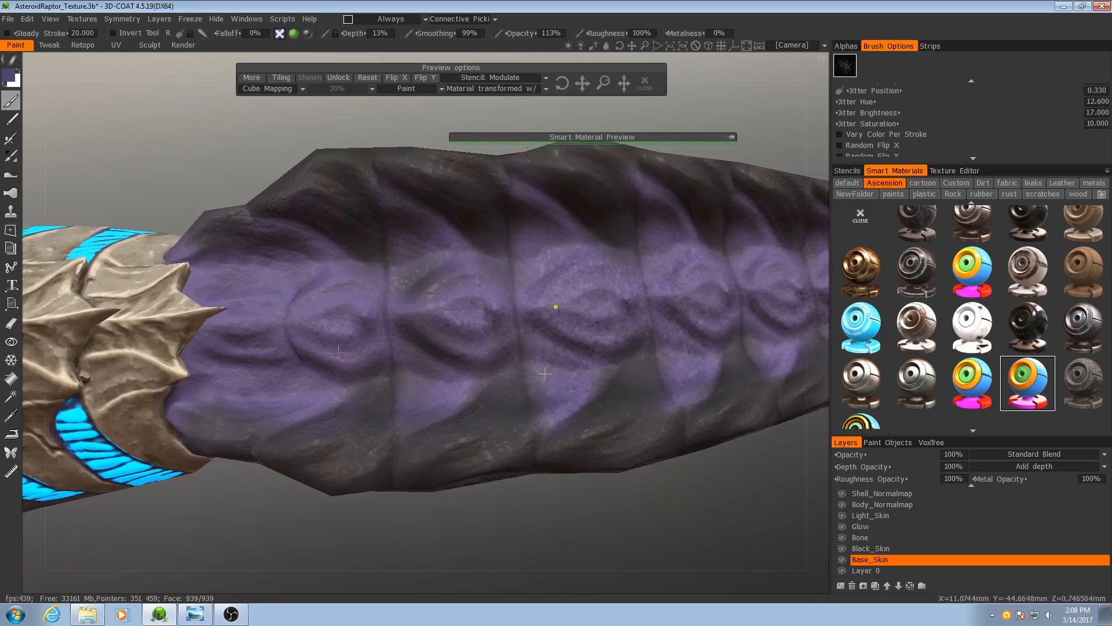
mouse_move(457, 375)
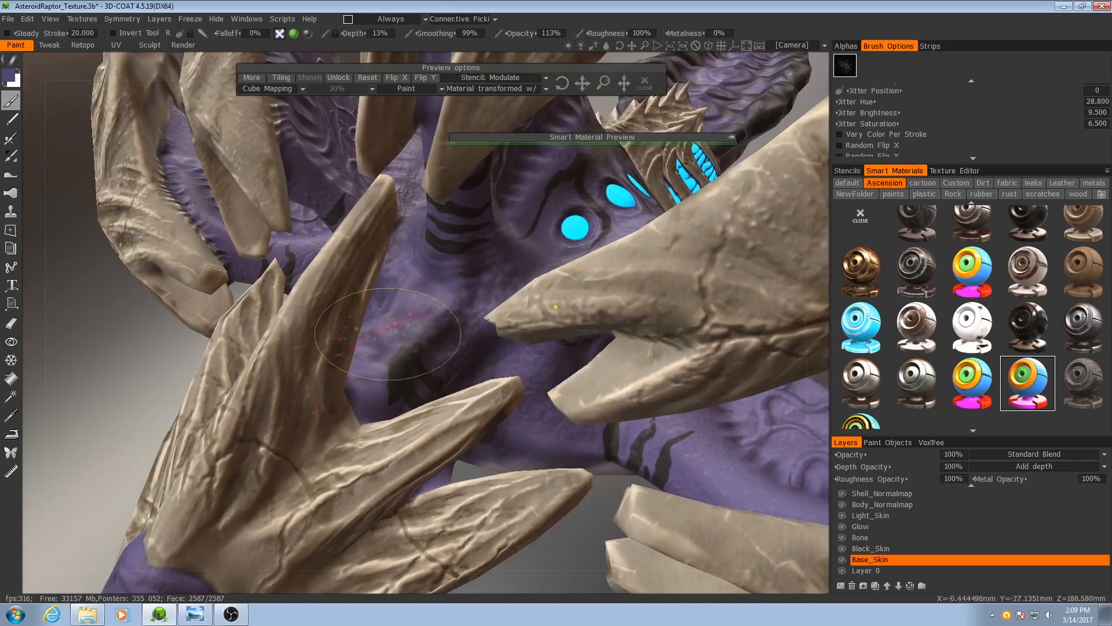
drag(386, 330, 471, 325)
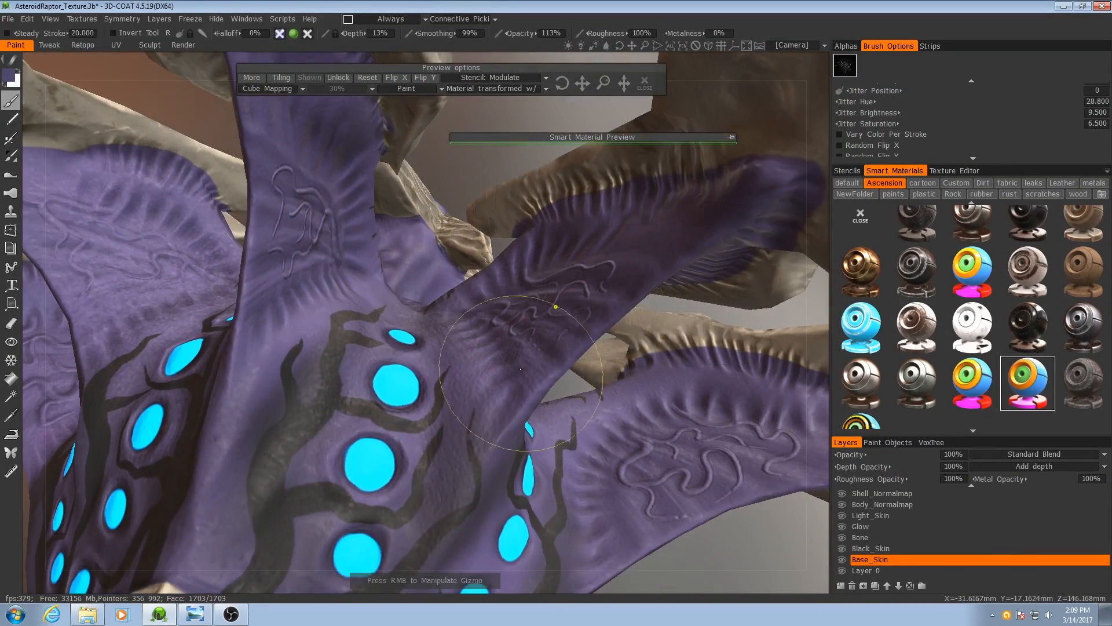
click(643, 84)
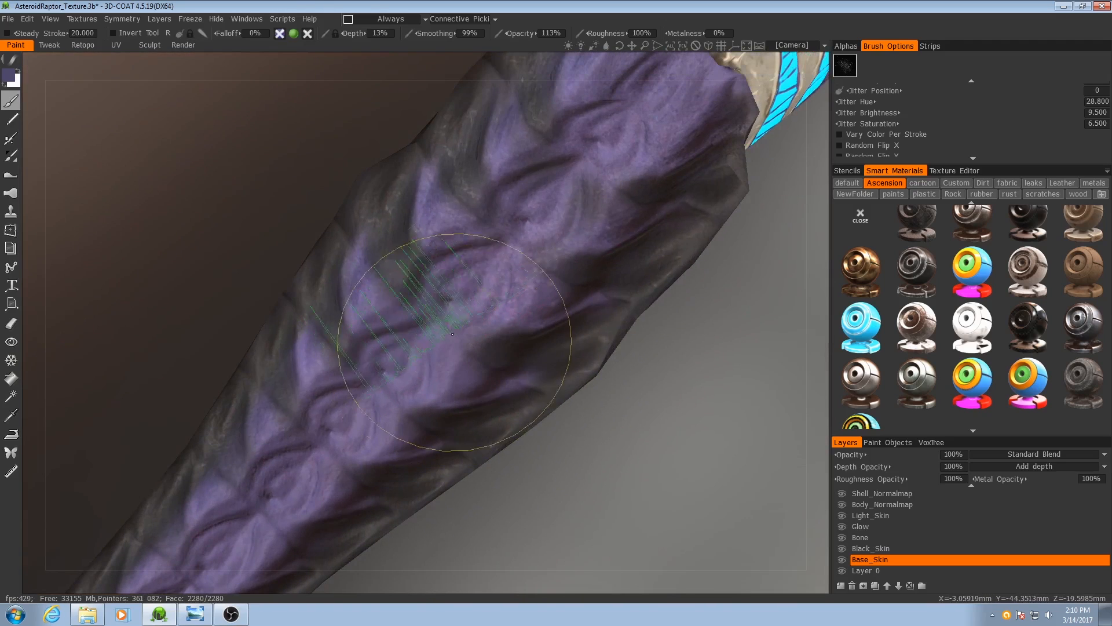
Step: Brush more mottled purple variation along the tail and around the chest orbs on Base_Skin
drag(450, 333, 547, 238)
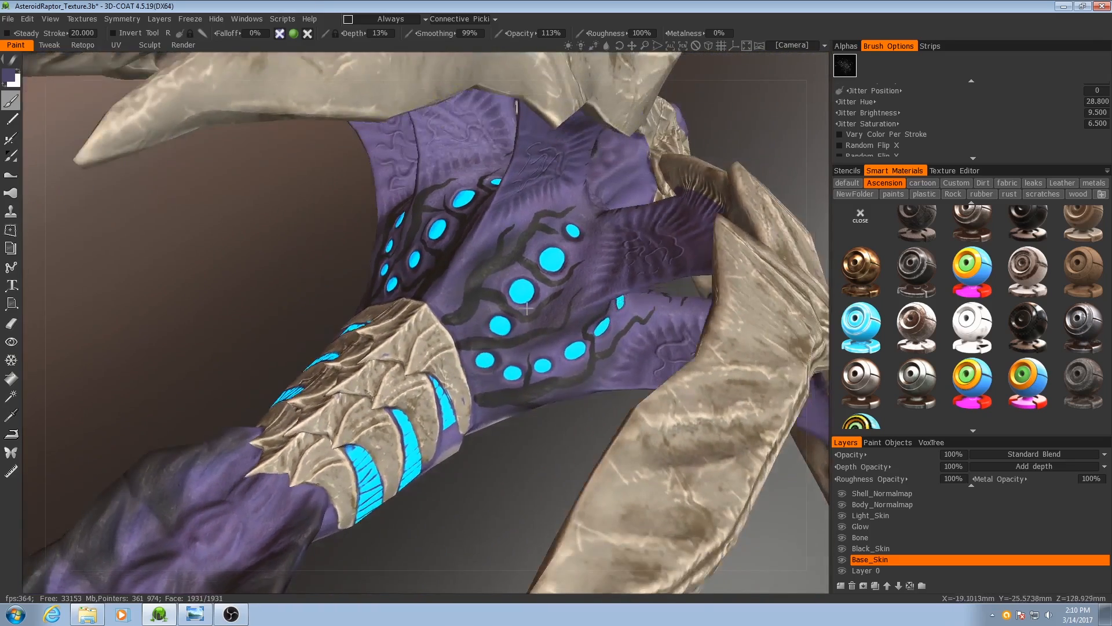
drag(528, 309, 437, 344)
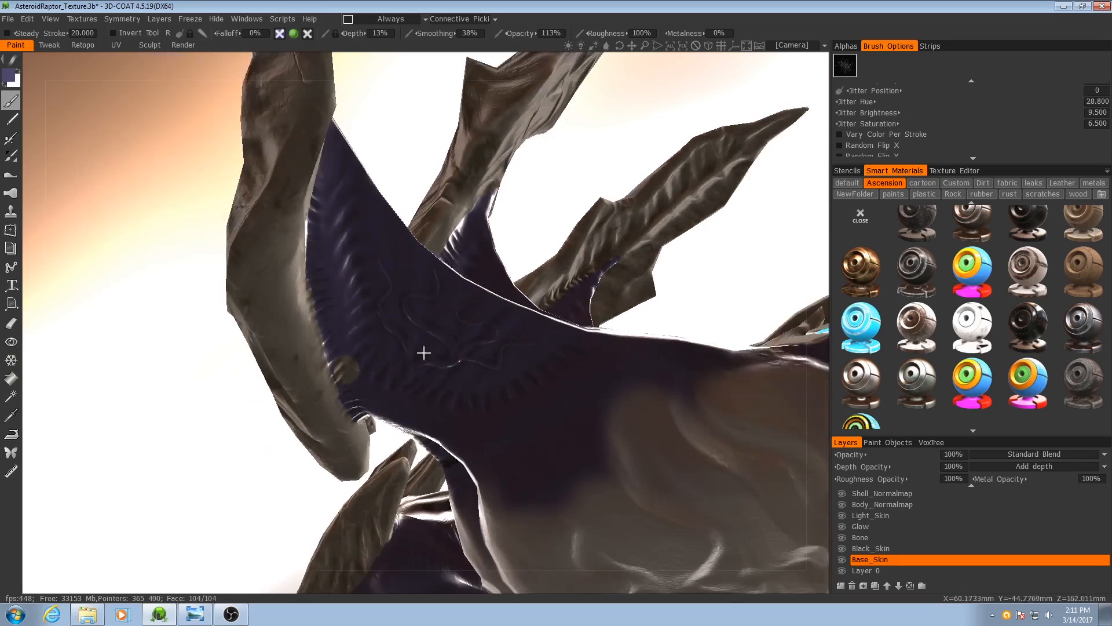
drag(426, 353, 475, 339)
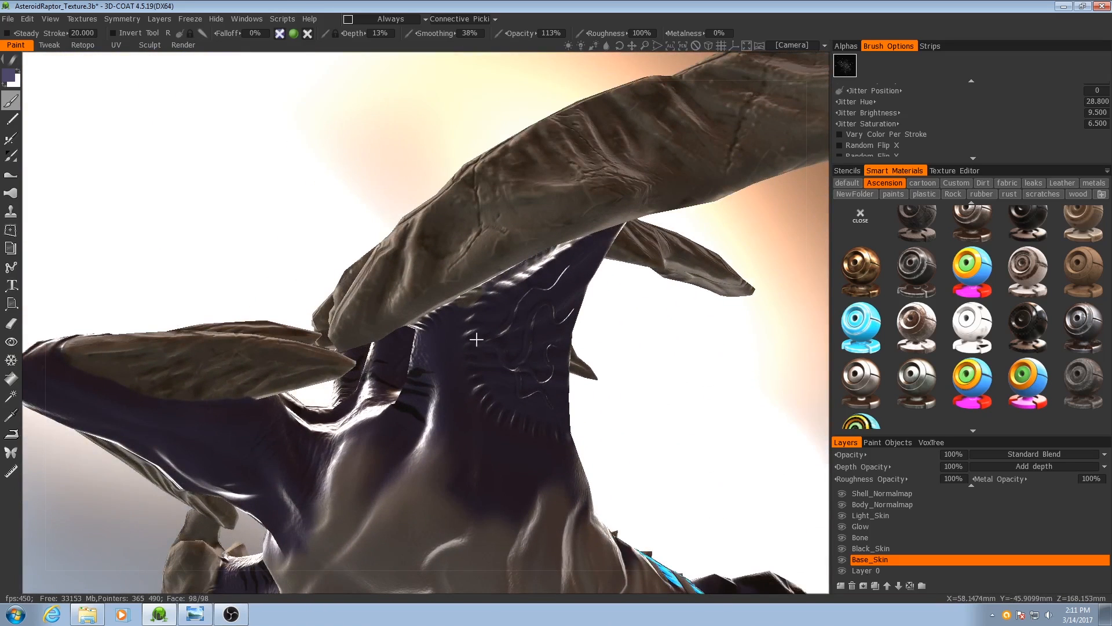
drag(475, 339, 497, 326)
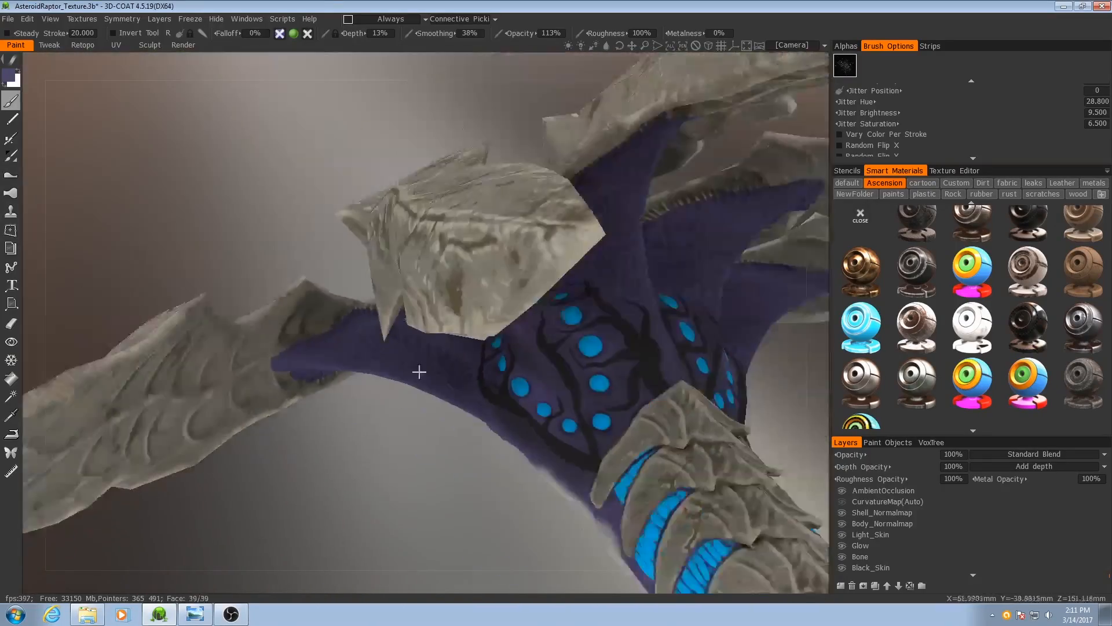
Step: Zoom in on the chest beside the glowing orbs, then zoom back out to review
drag(419, 373, 505, 317)
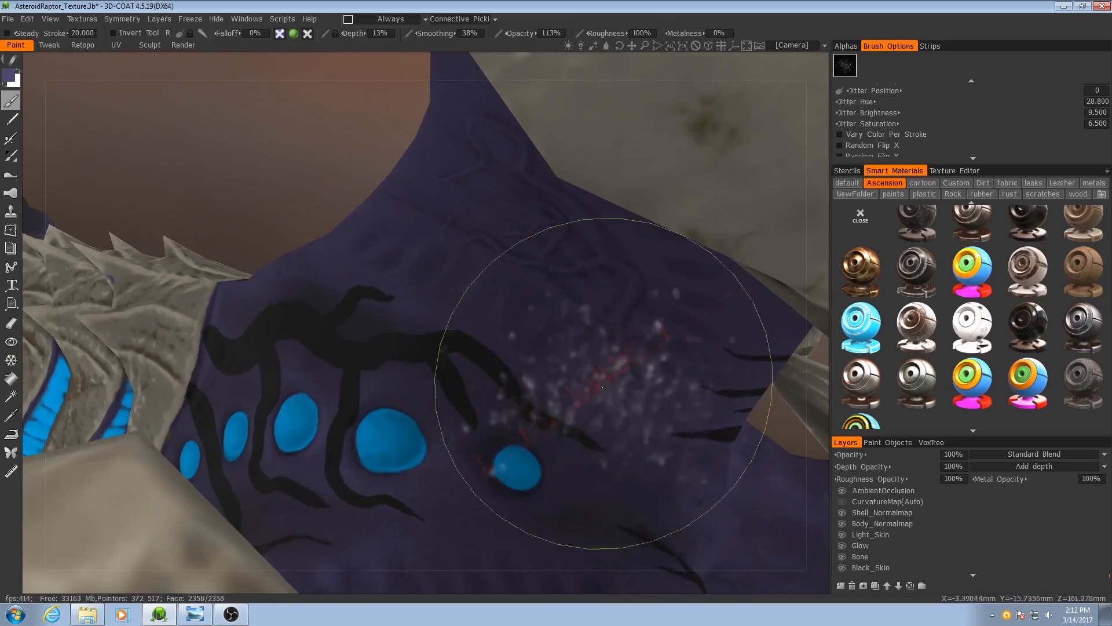
drag(603, 390, 504, 365)
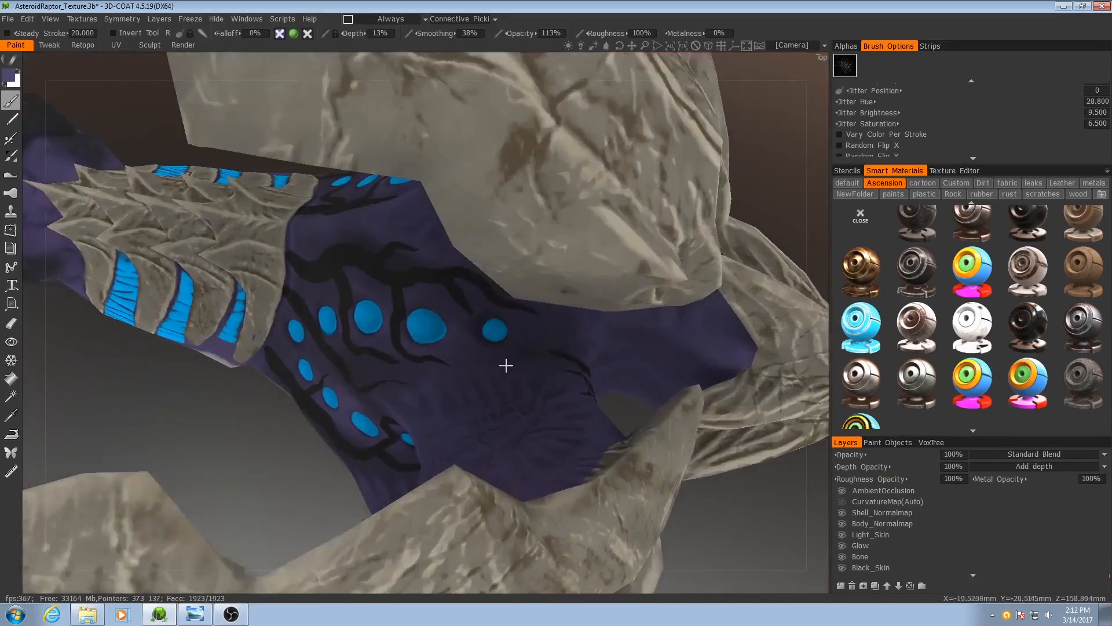